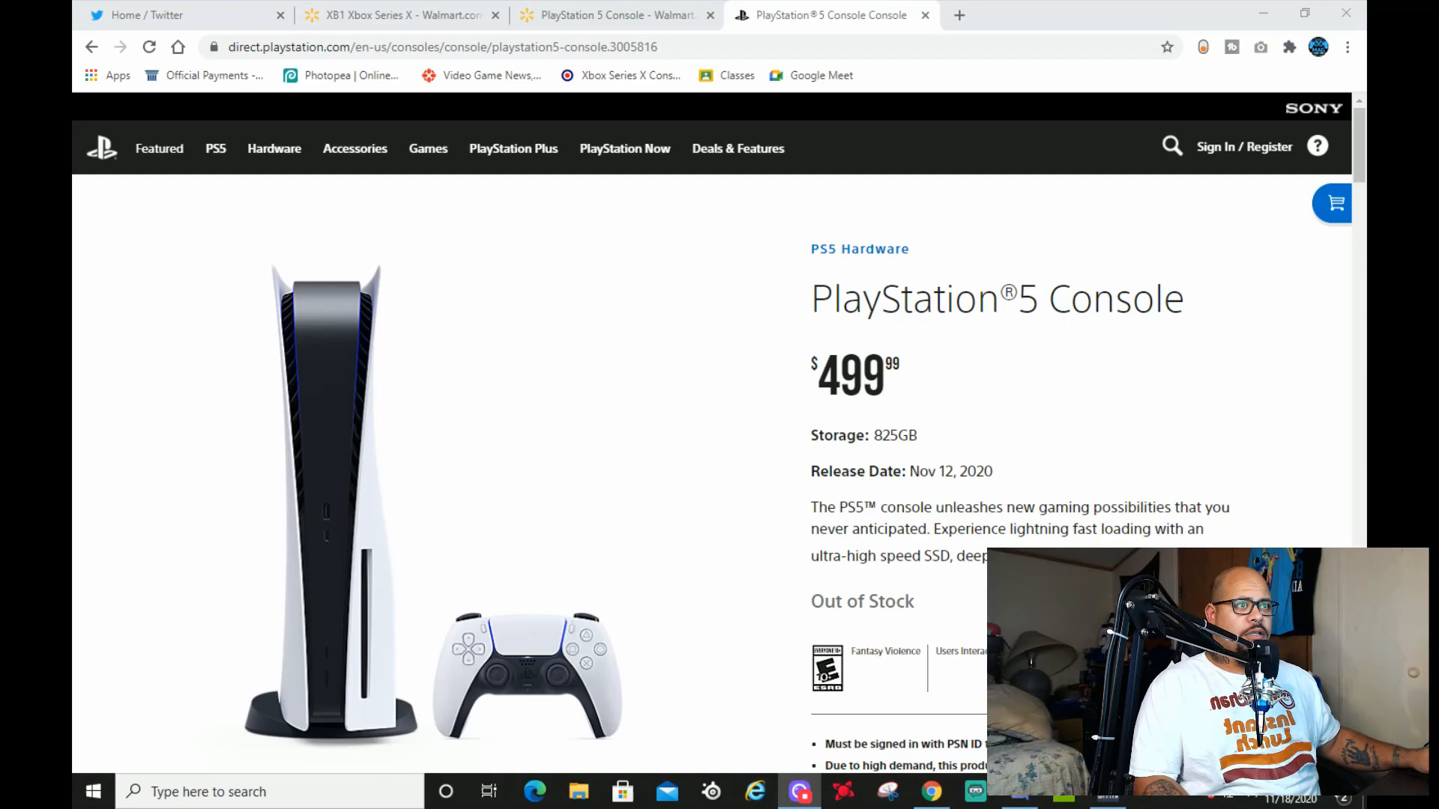
Browse the MiddleAgeGamrs profile's retweets about the Costco PS5 bundle and Xbox Series S restock.
left_click(165, 15)
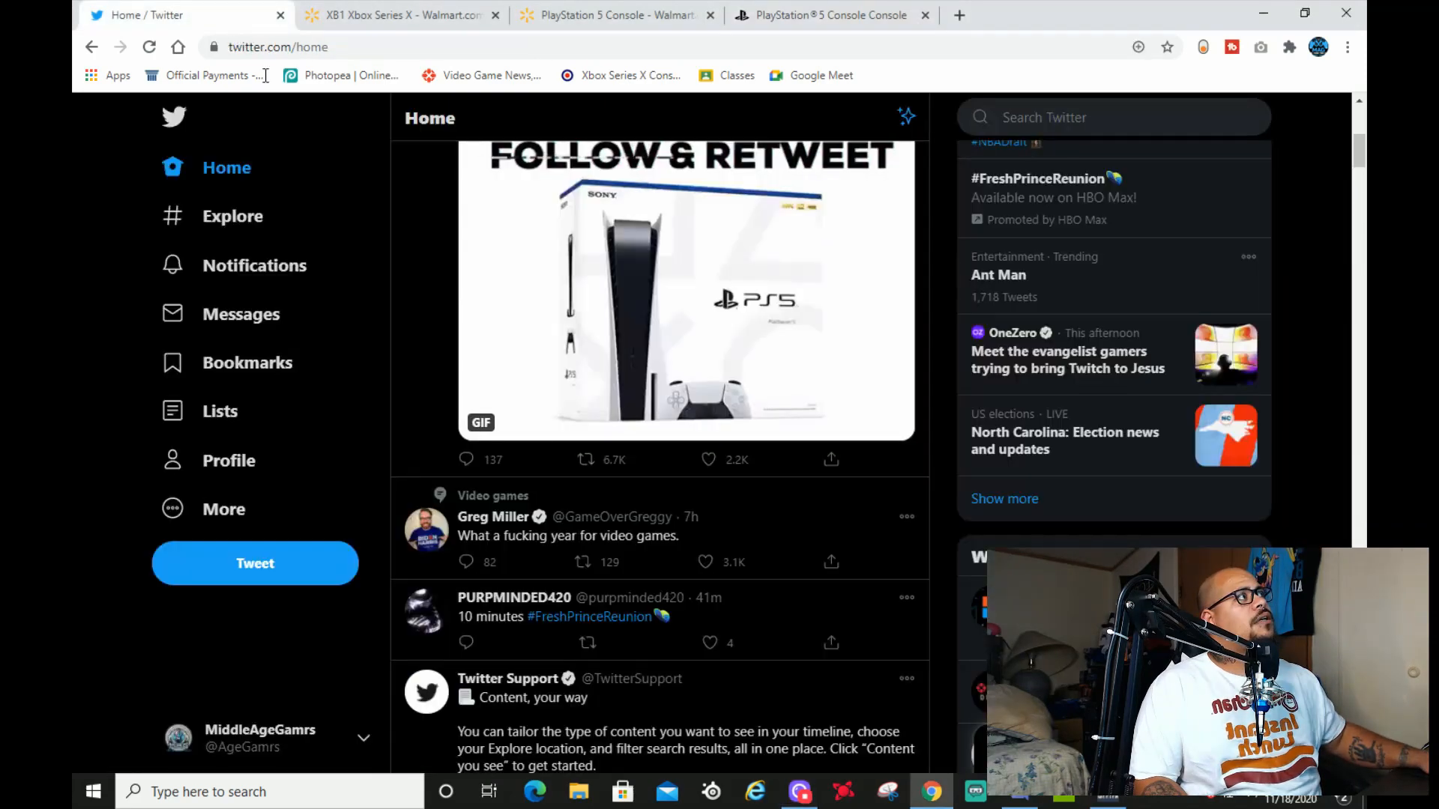
scroll("up", 3)
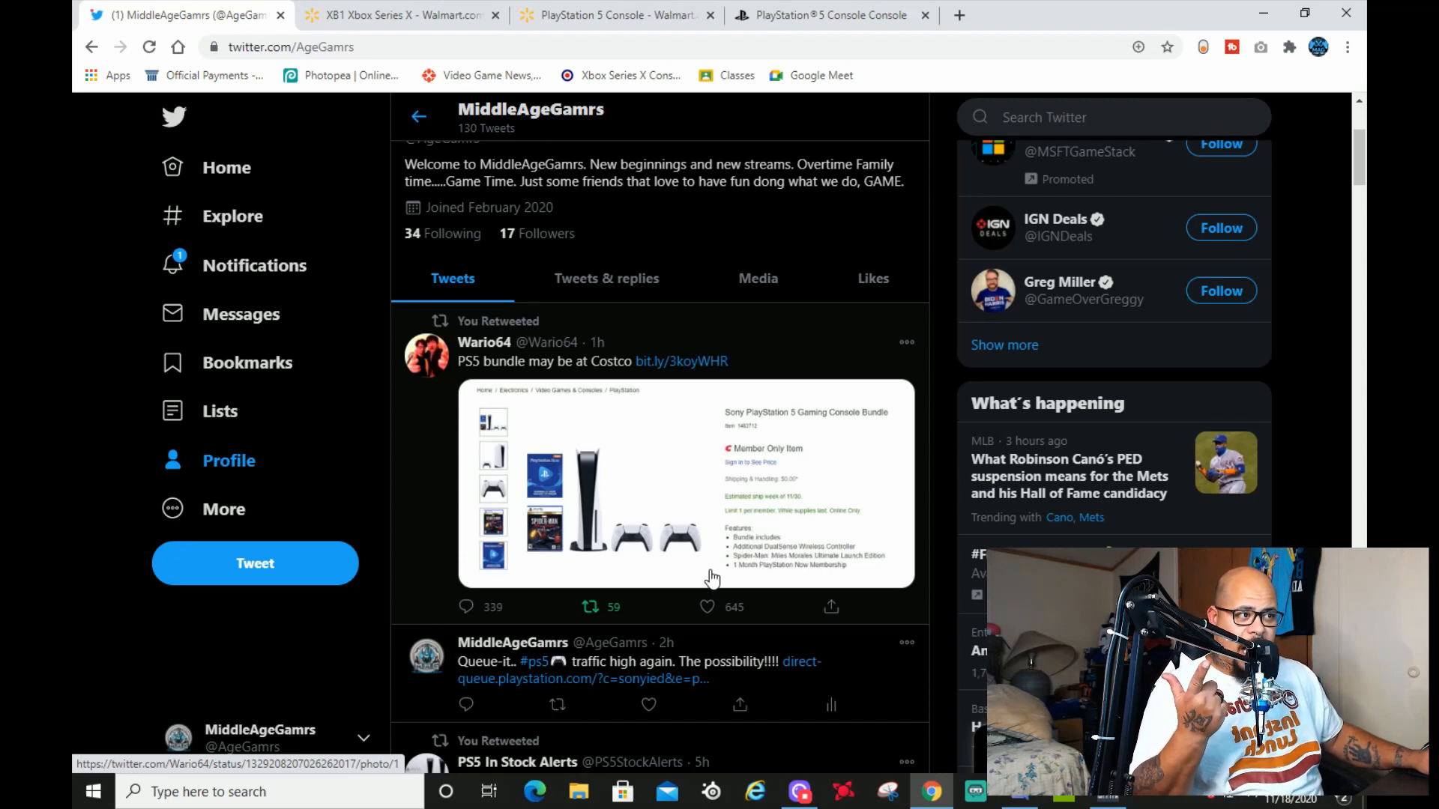
scroll("down", 3)
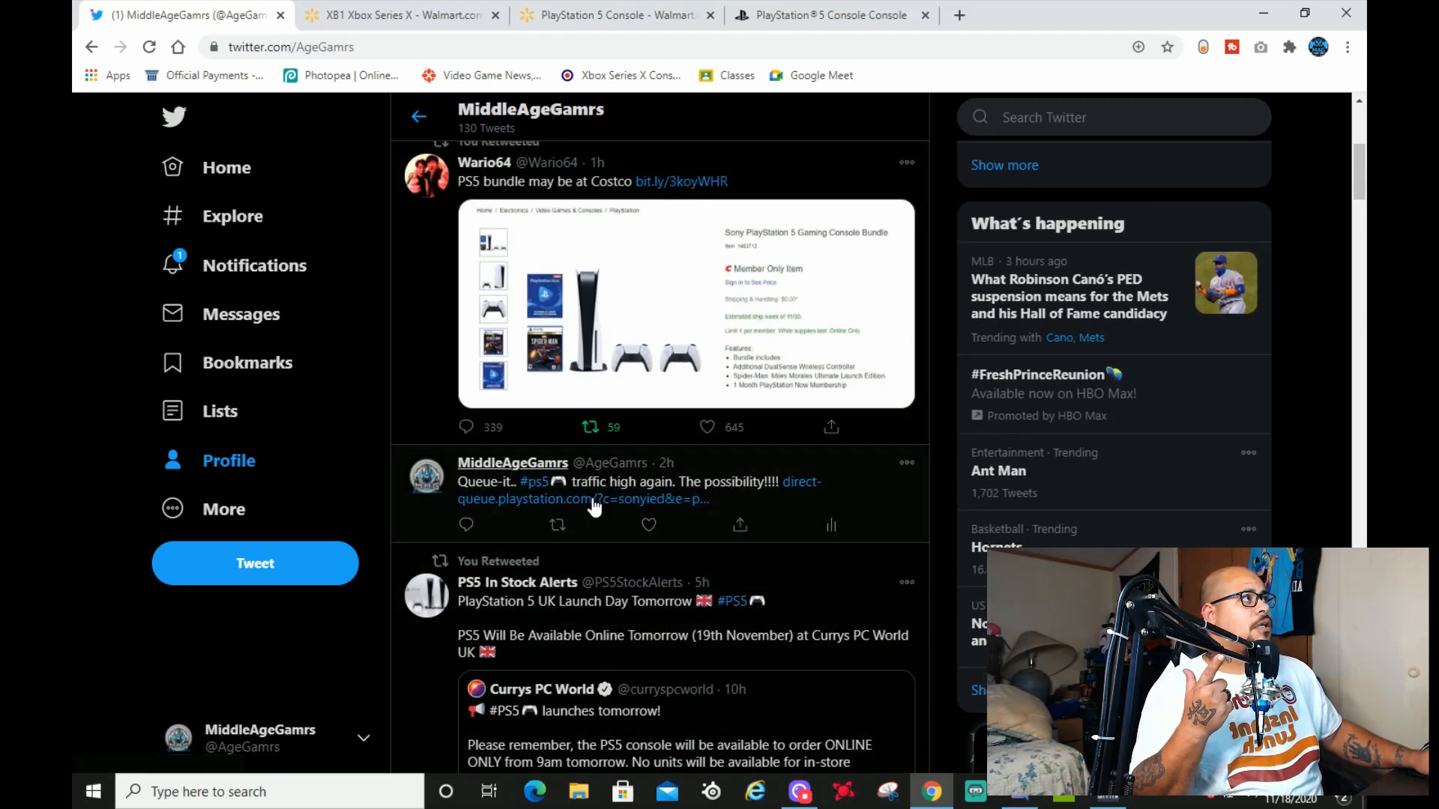
mouse_move(656, 491)
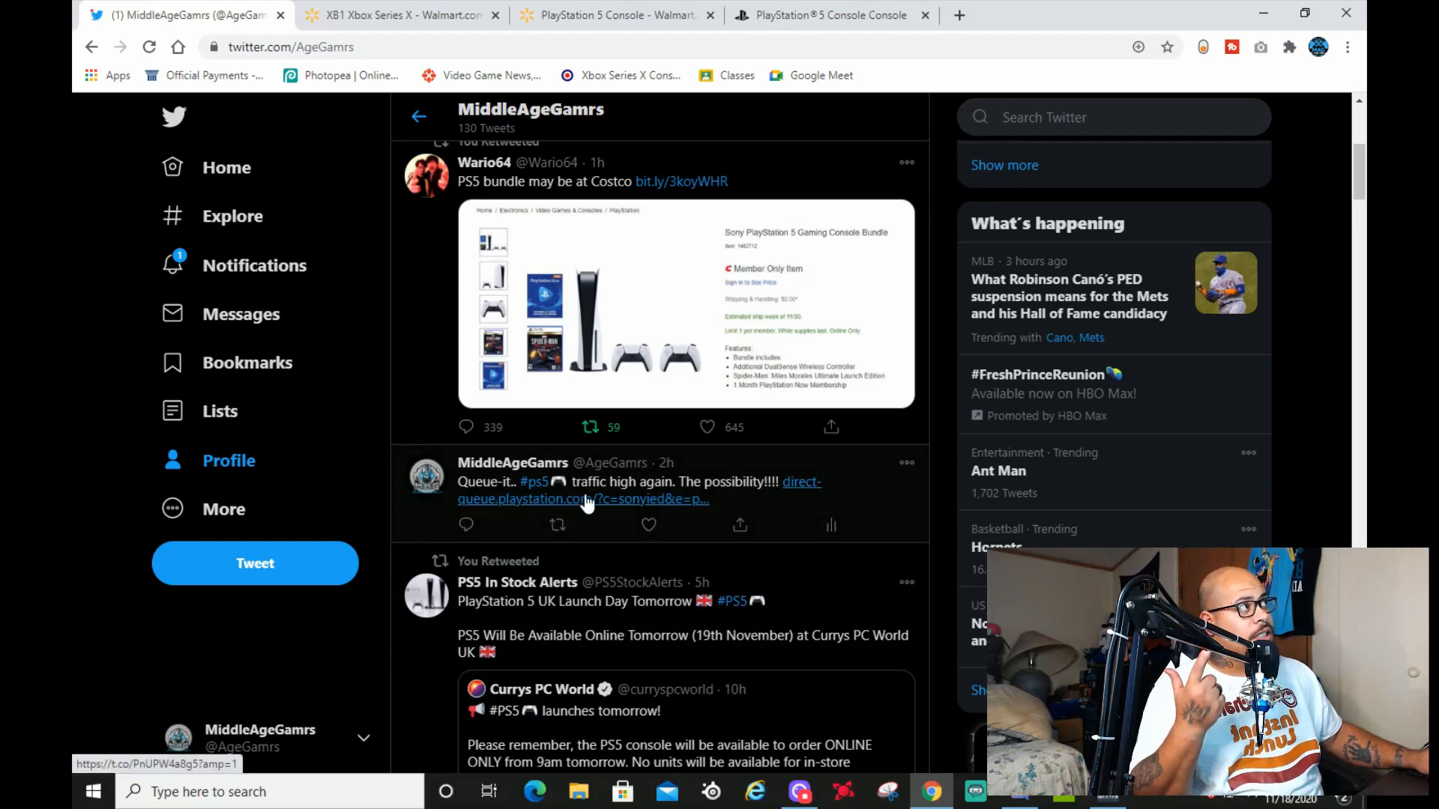
mouse_move(585, 499)
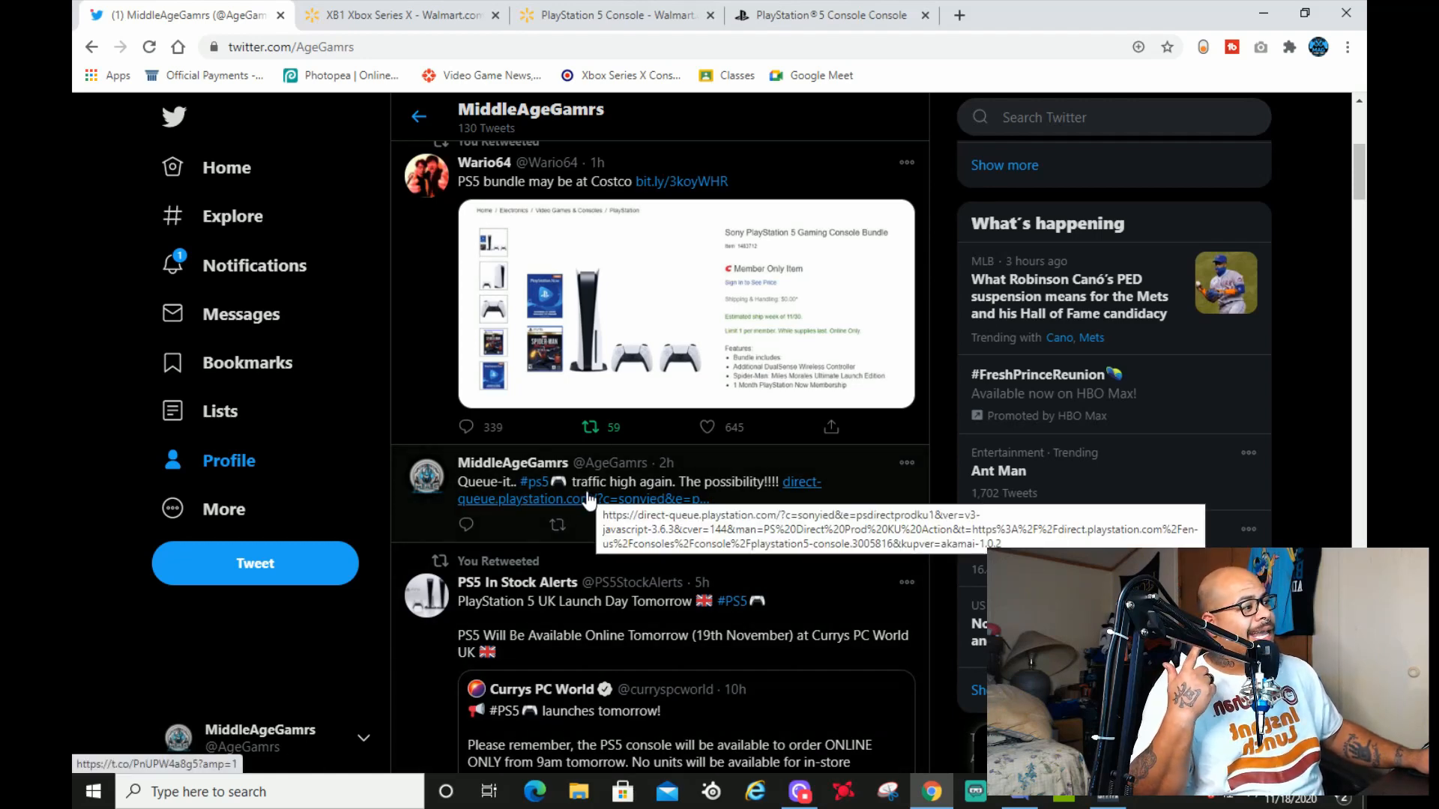
scroll("down", 3)
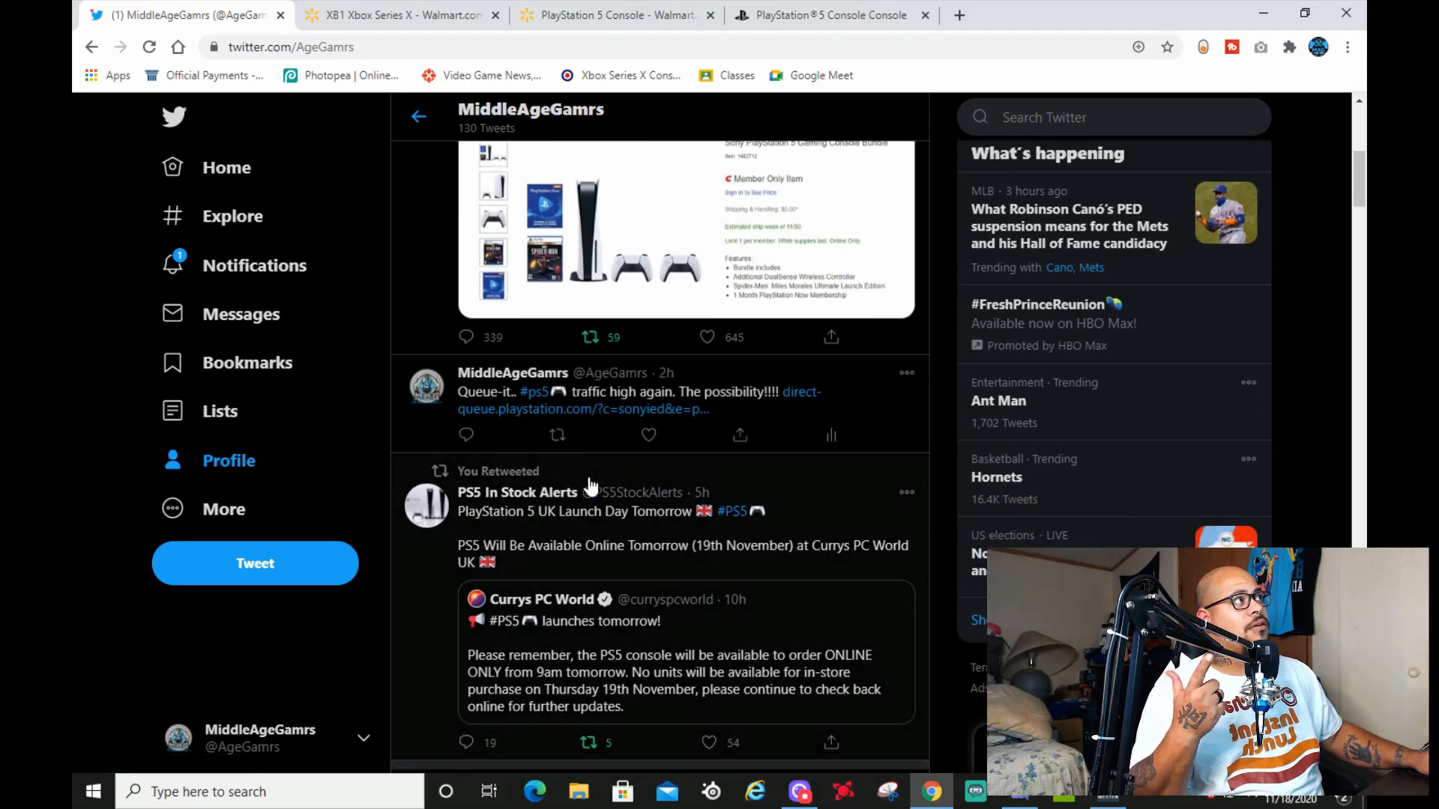
scroll("down", 3)
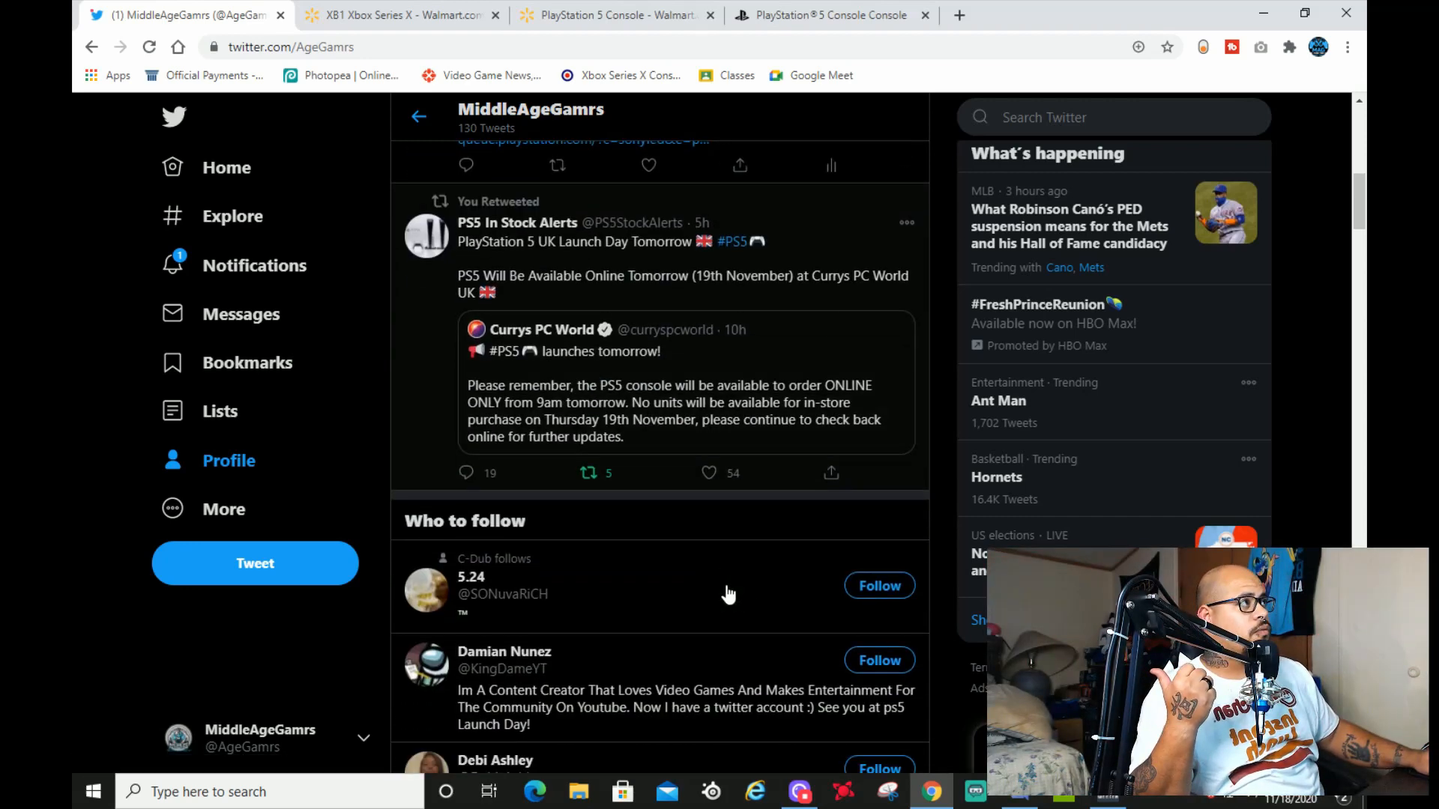
scroll("down", 3)
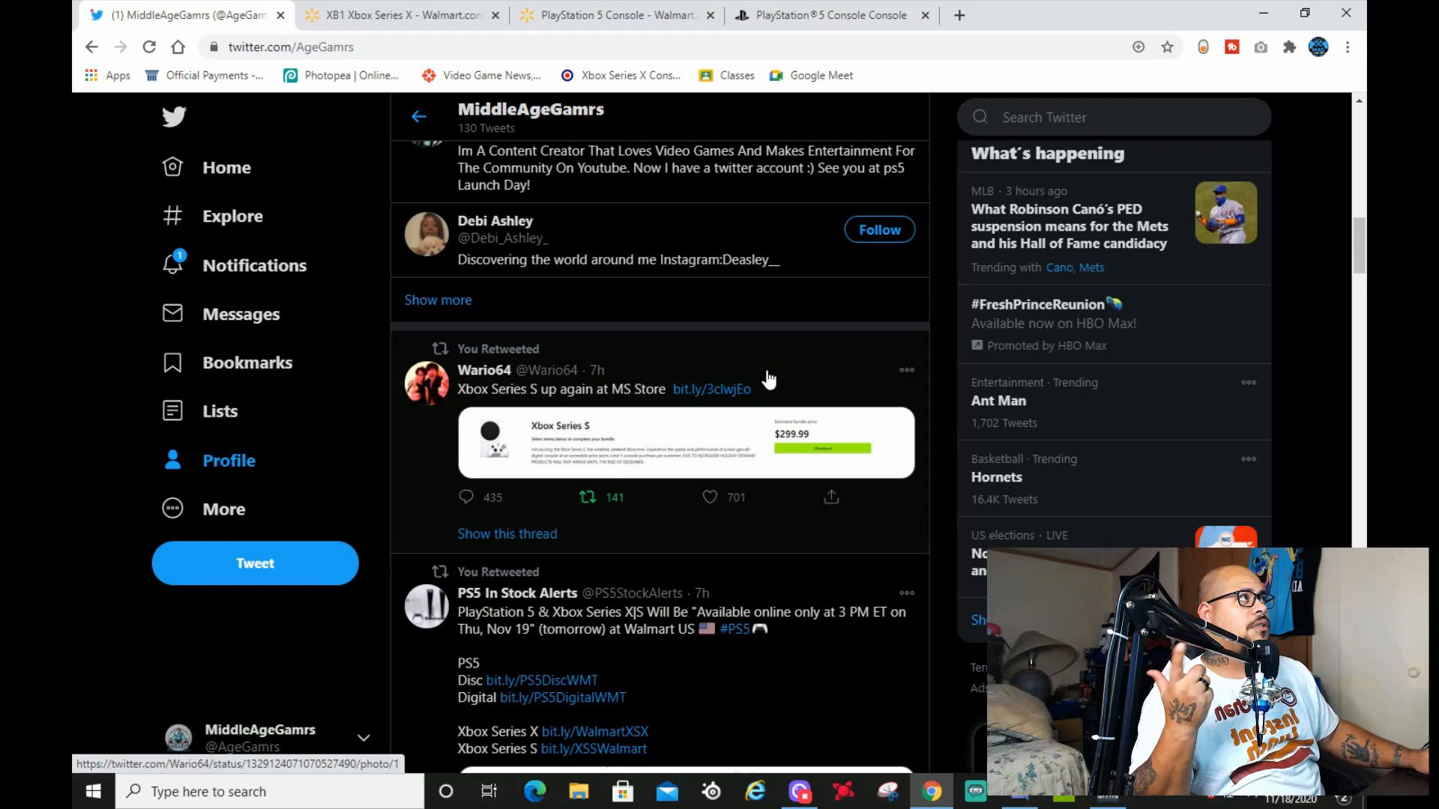
mouse_move(617, 367)
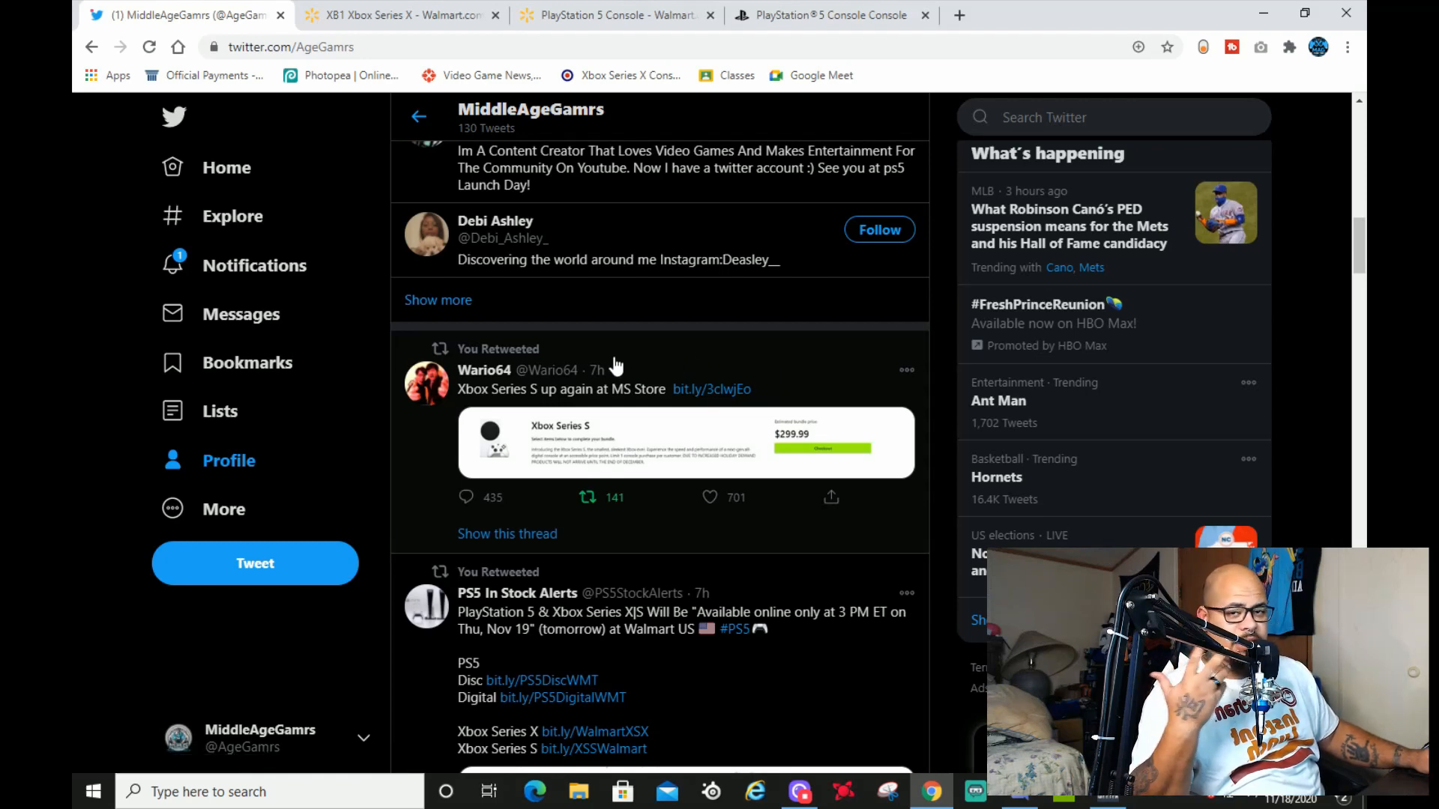
mouse_move(631, 409)
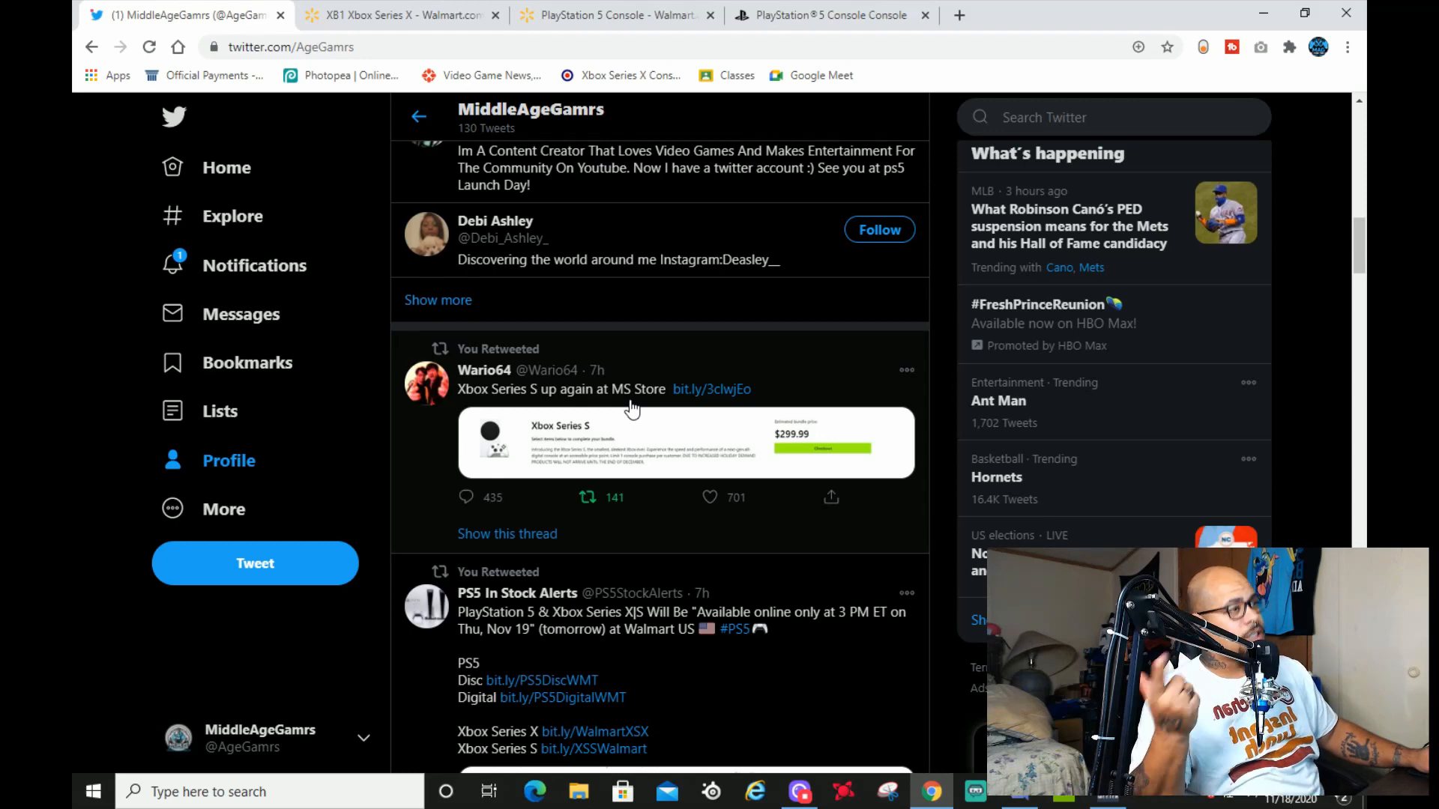
mouse_move(734, 533)
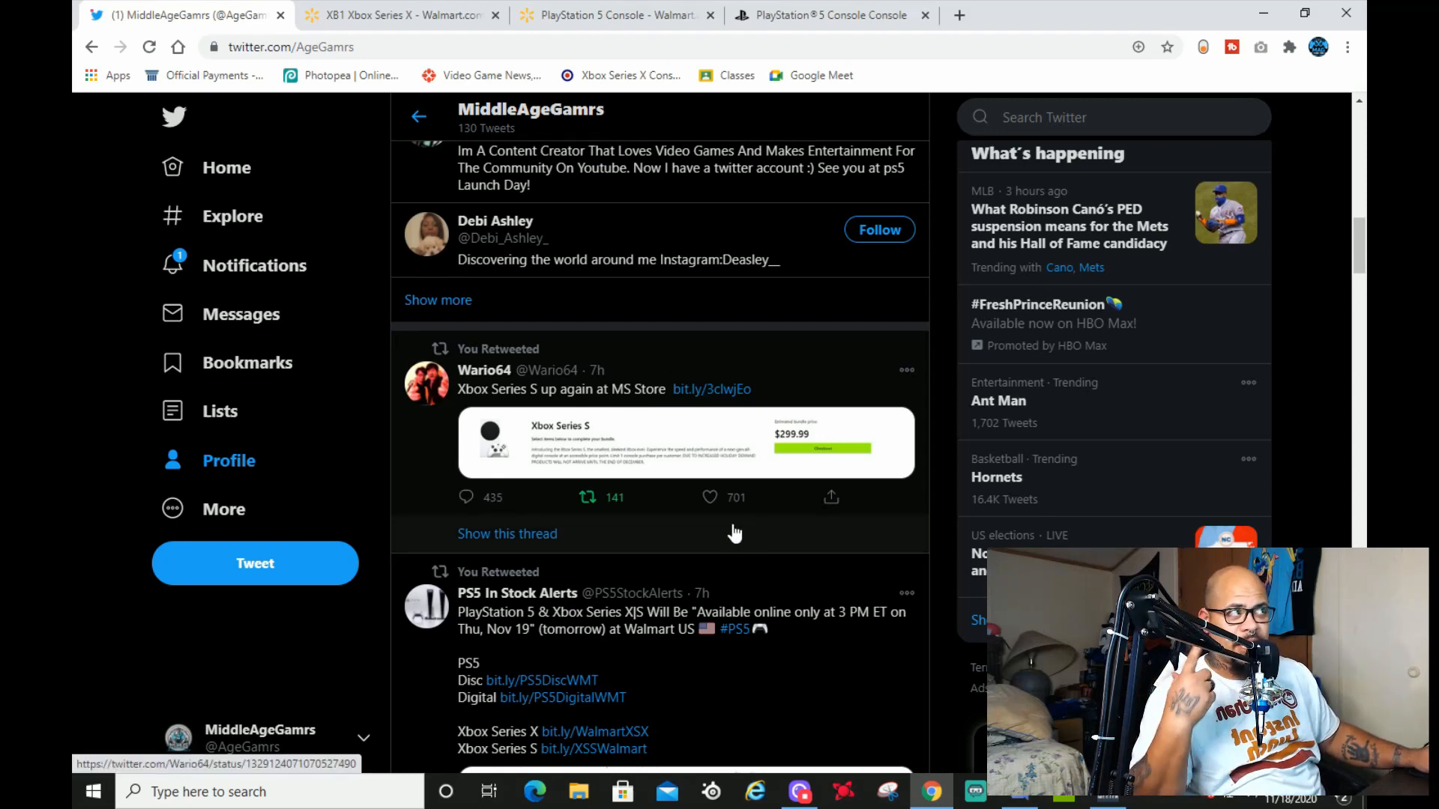
scroll("down", 3)
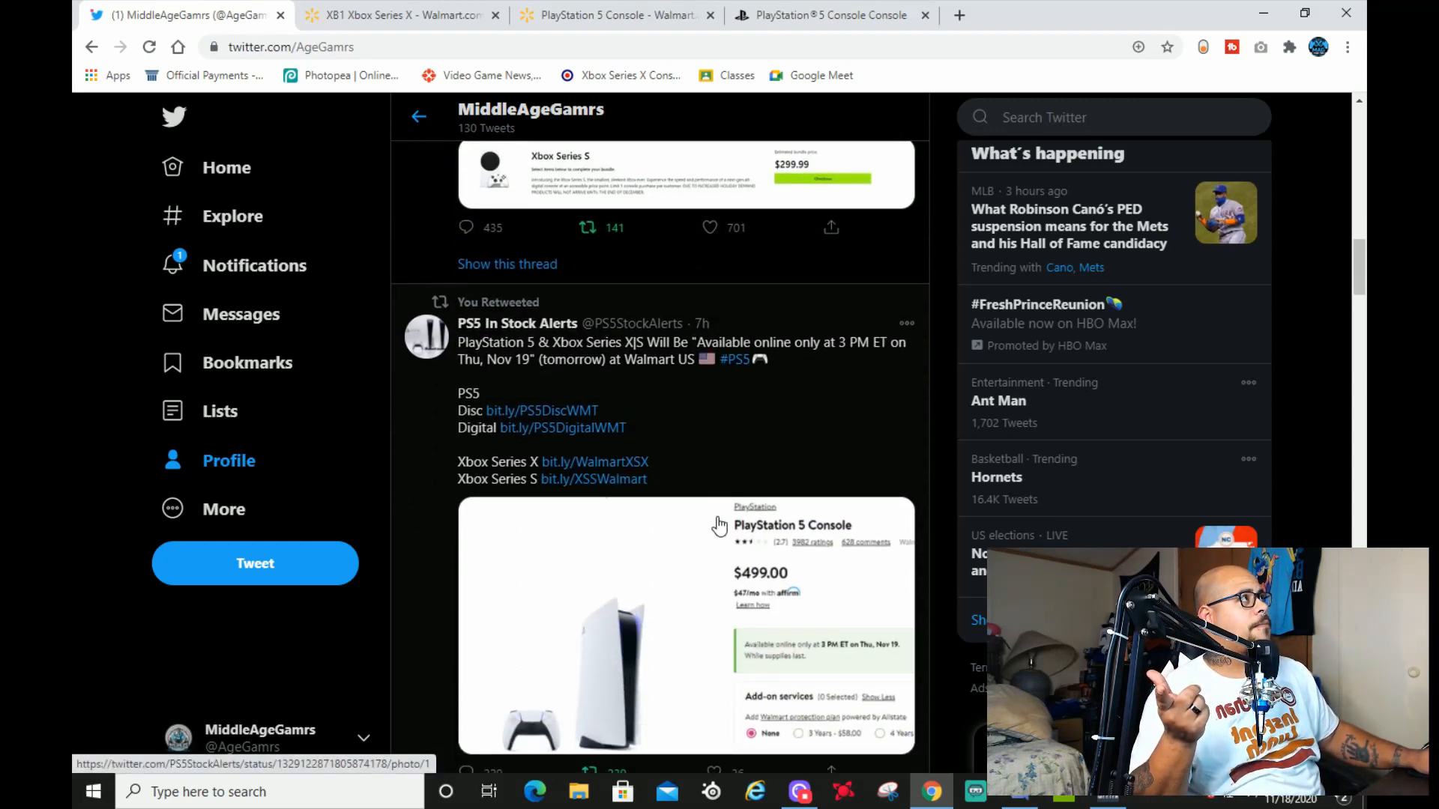
mouse_move(725, 562)
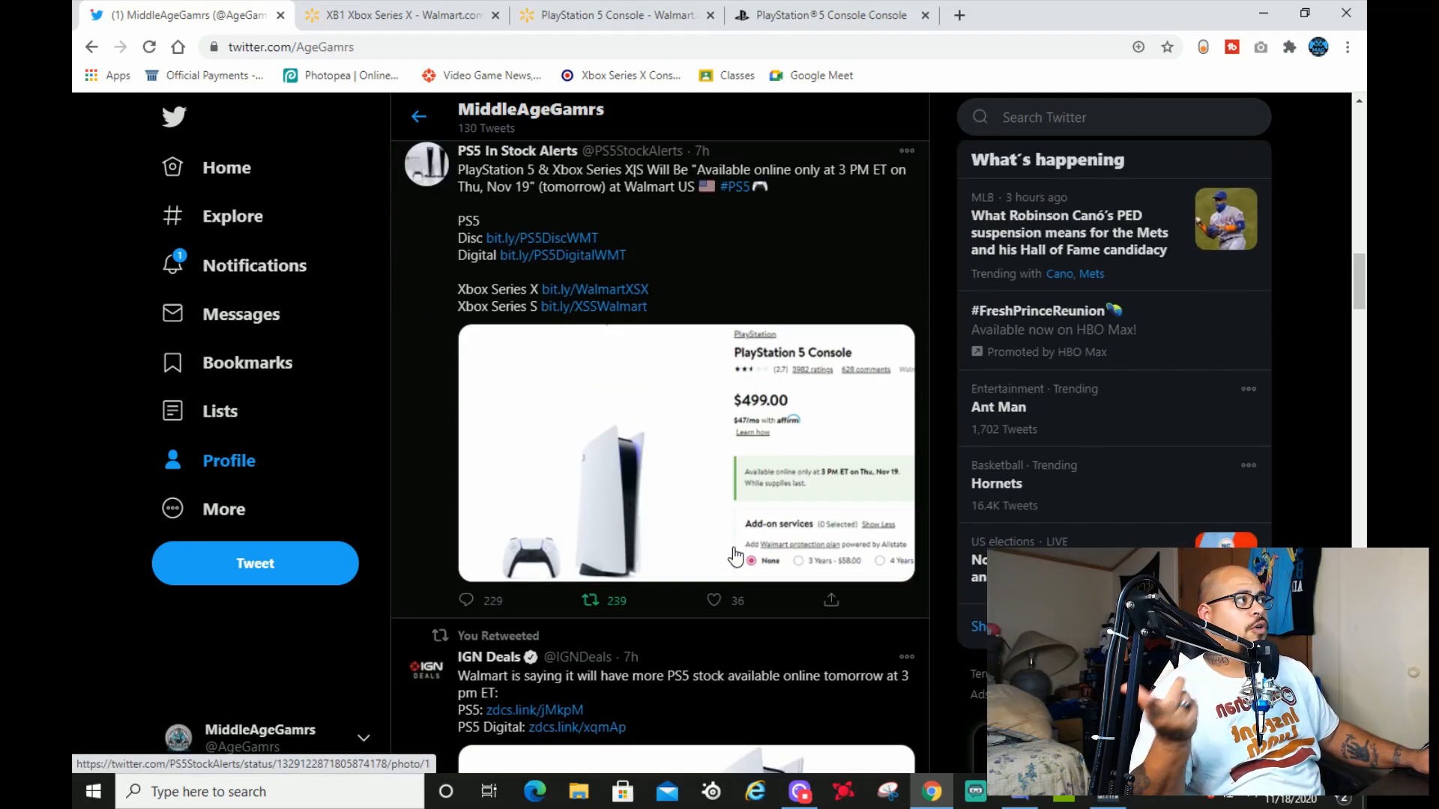
scroll("down", 3)
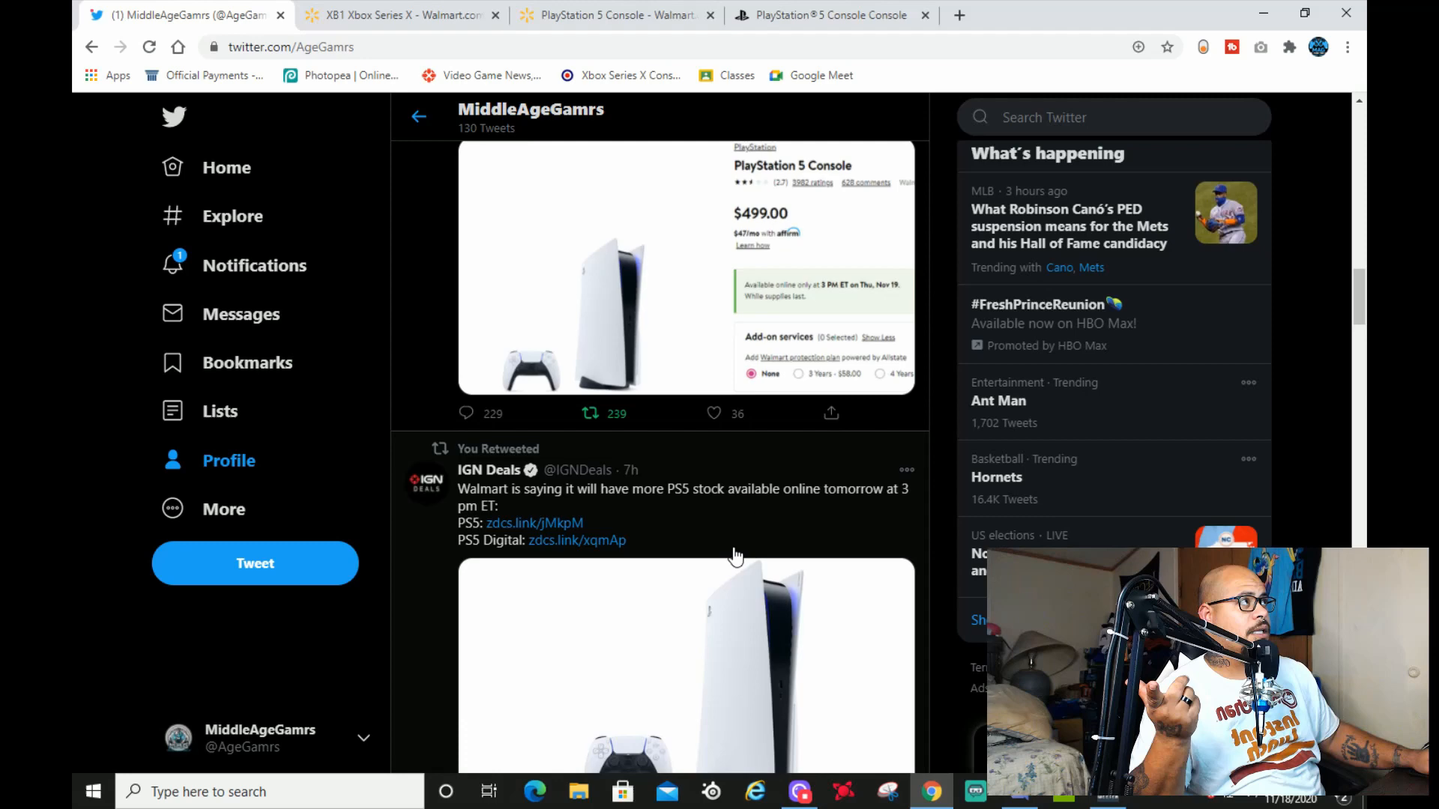
scroll("down", 3)
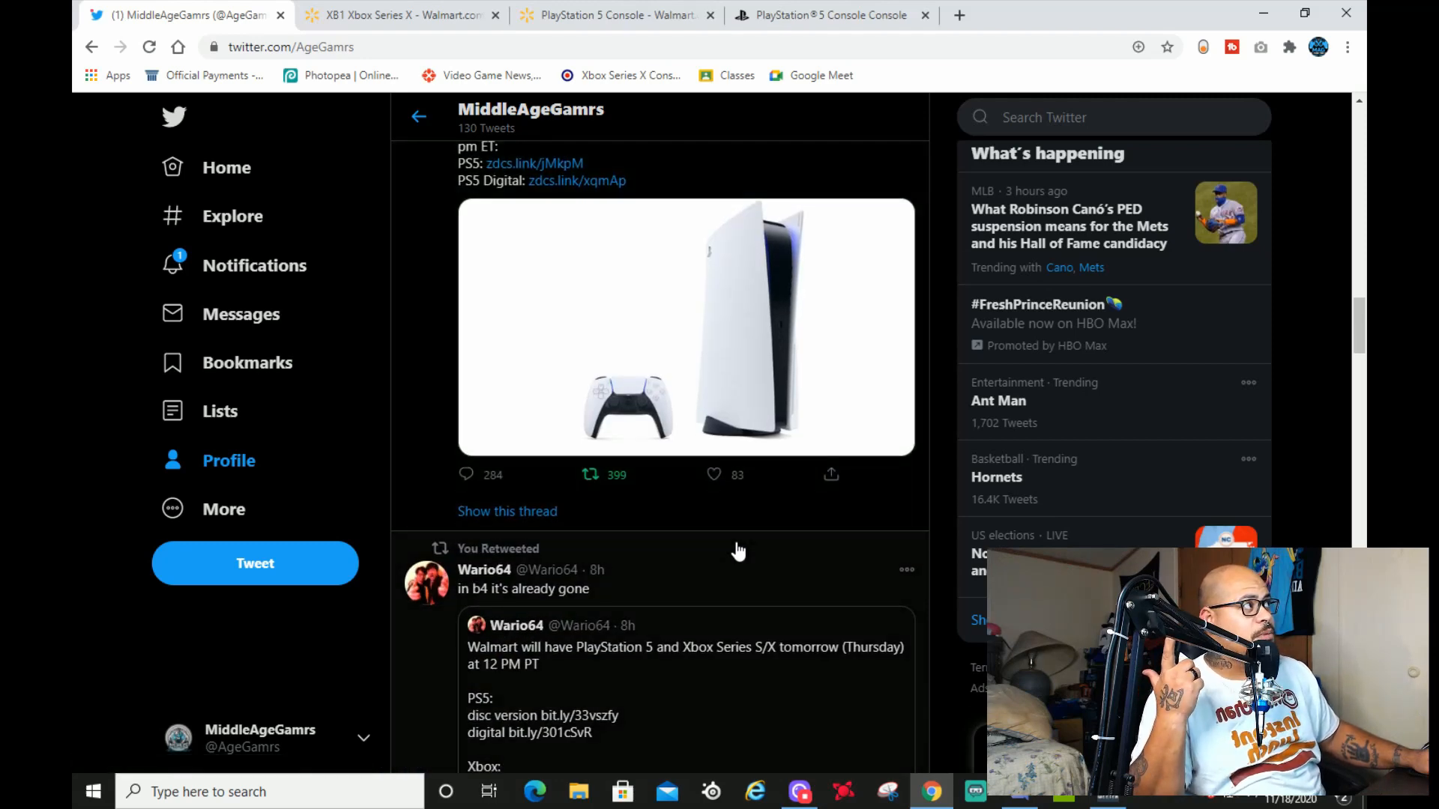
scroll("down", 3)
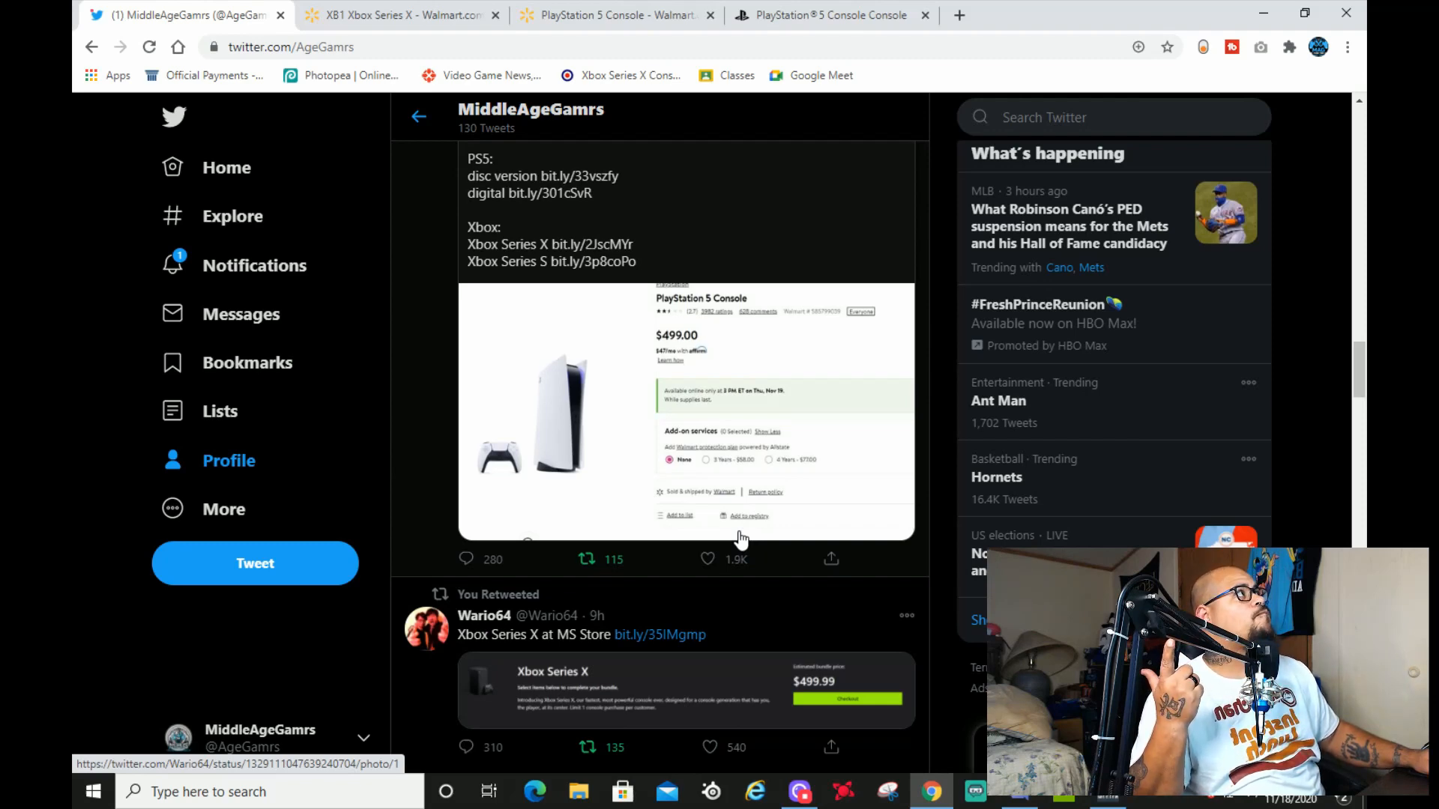
View Walmart's Xbox Series X page, then its $499 PlayStation 5 Console page.
left_click(397, 15)
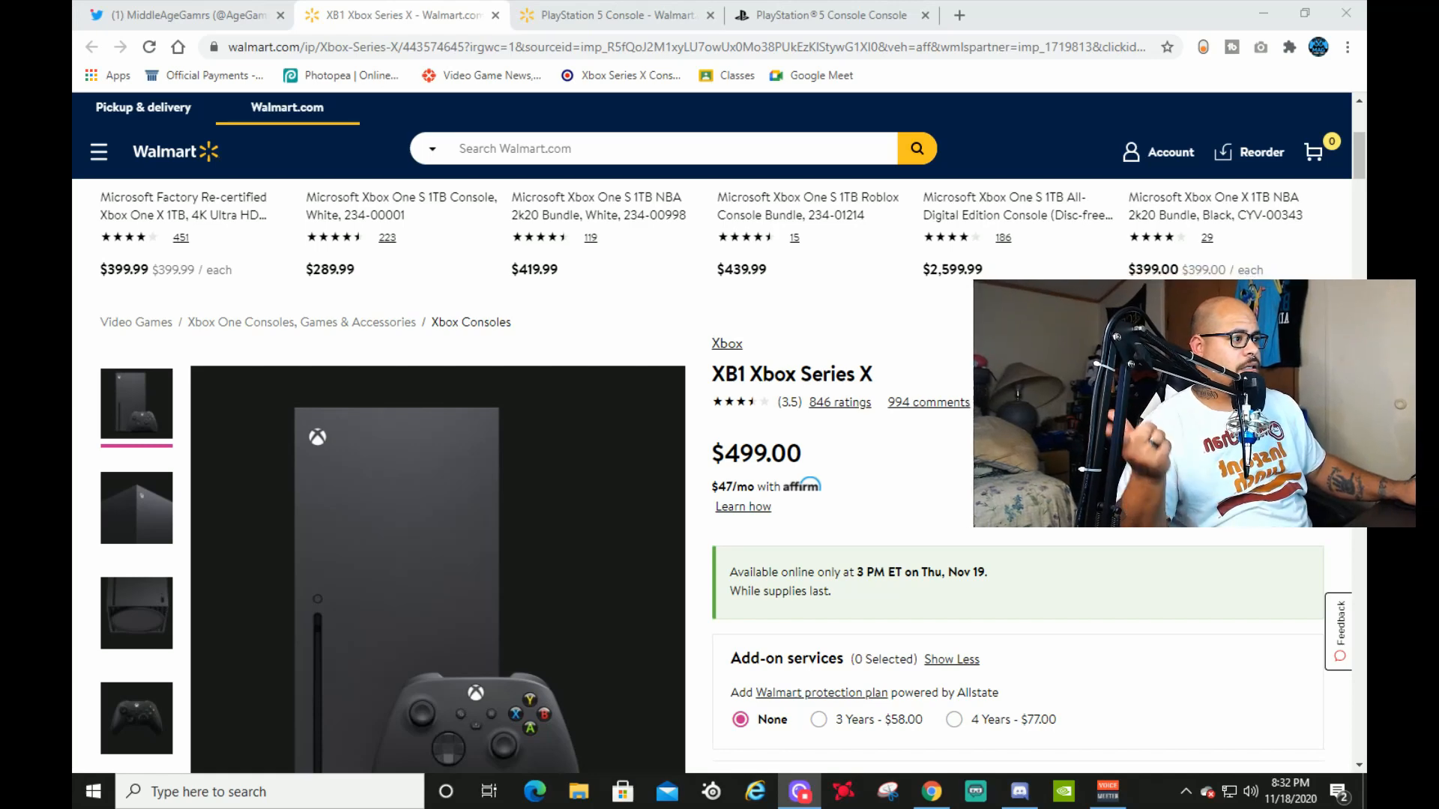
mouse_move(797, 604)
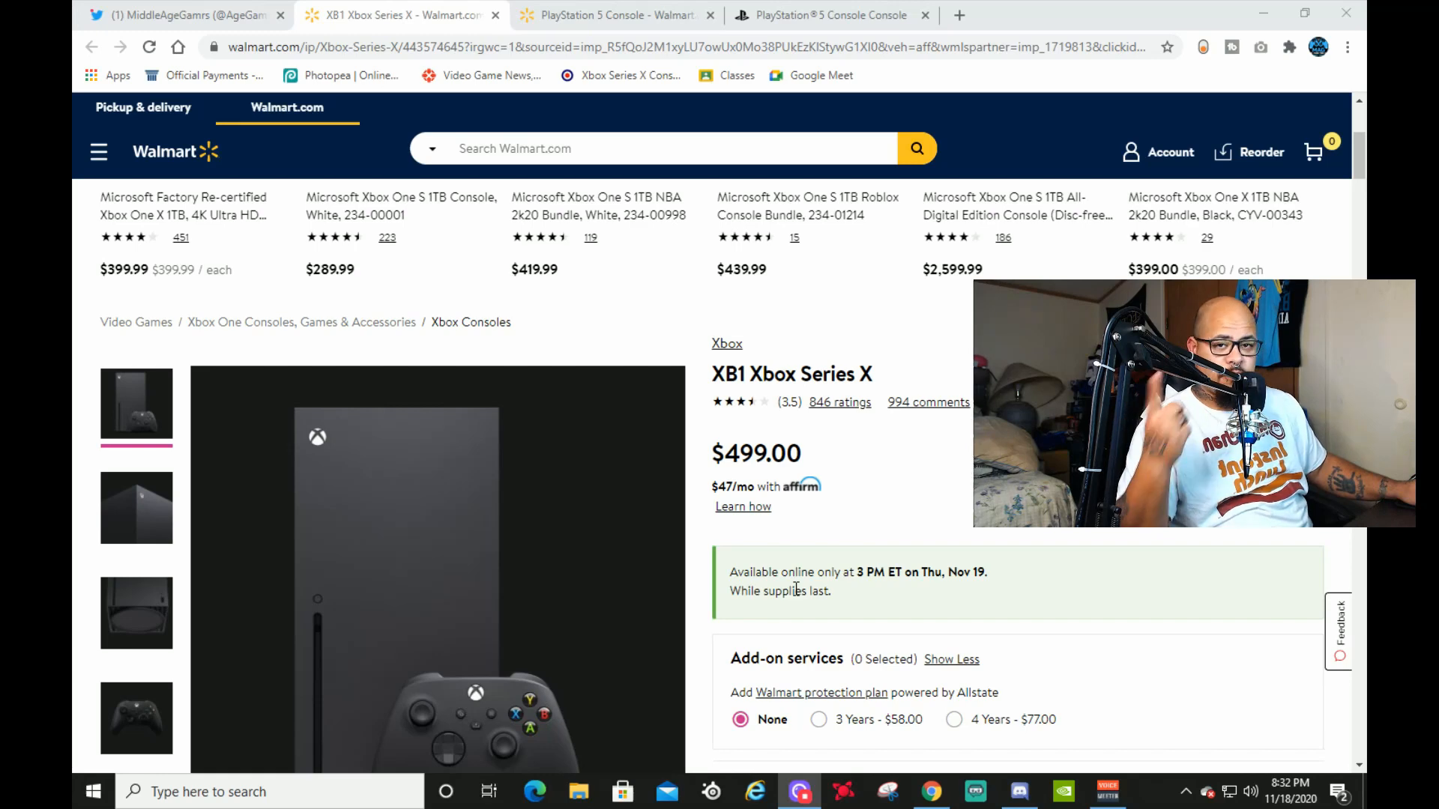
left_click(614, 15)
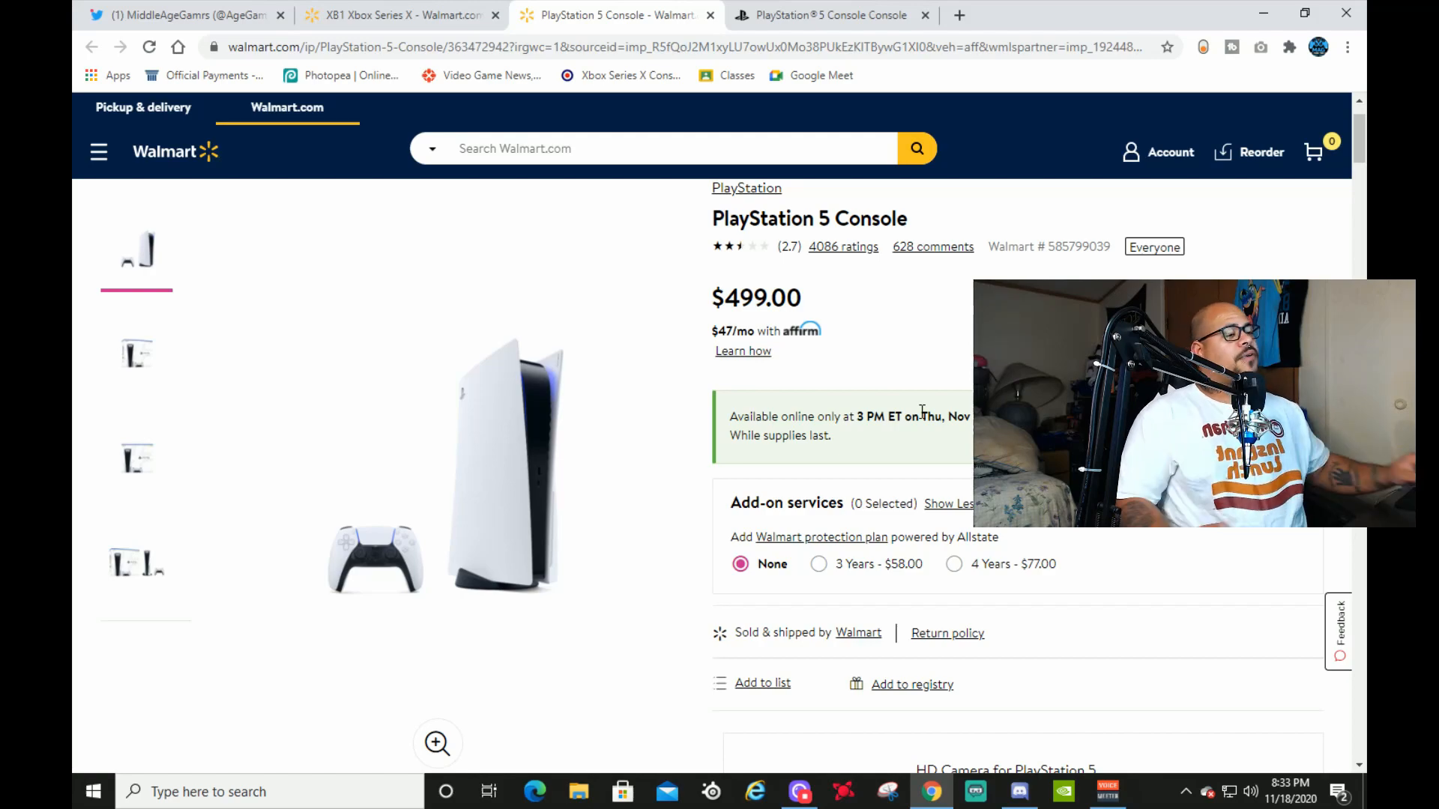
Return to the Twitter profile and scroll to the $1,399 Curacao PS5 bundle retweet.
left_click(181, 14)
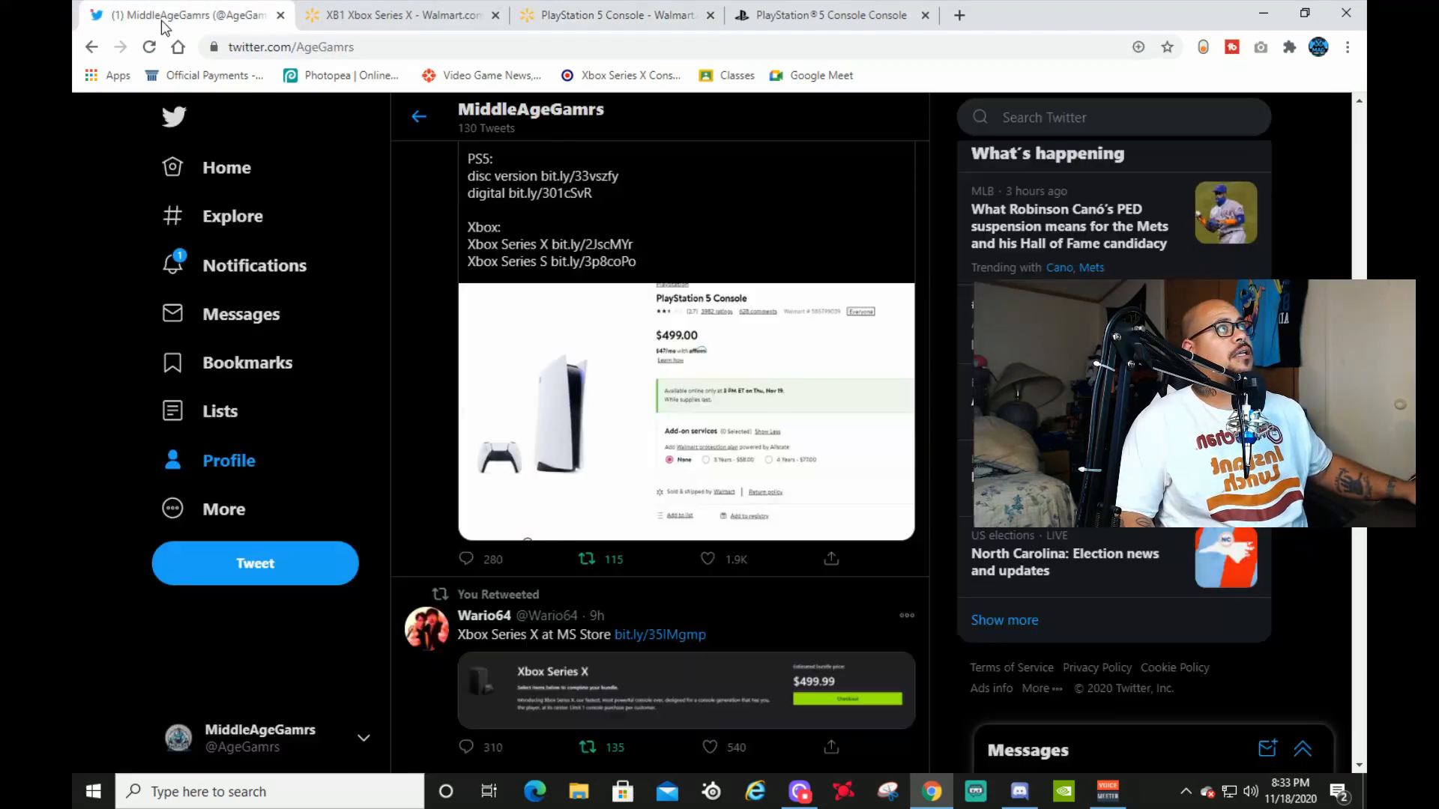
scroll("up", 3)
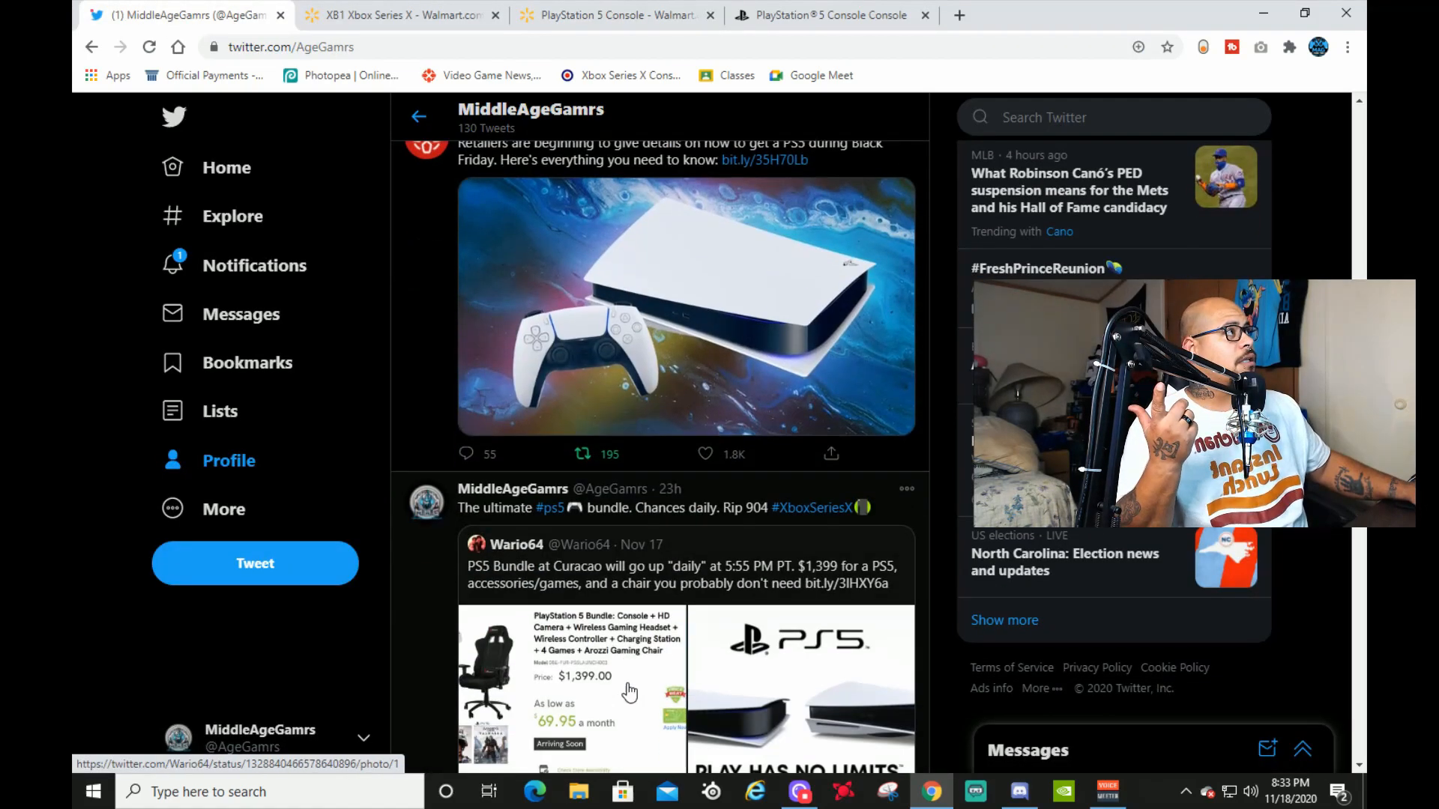
scroll("down", 3)
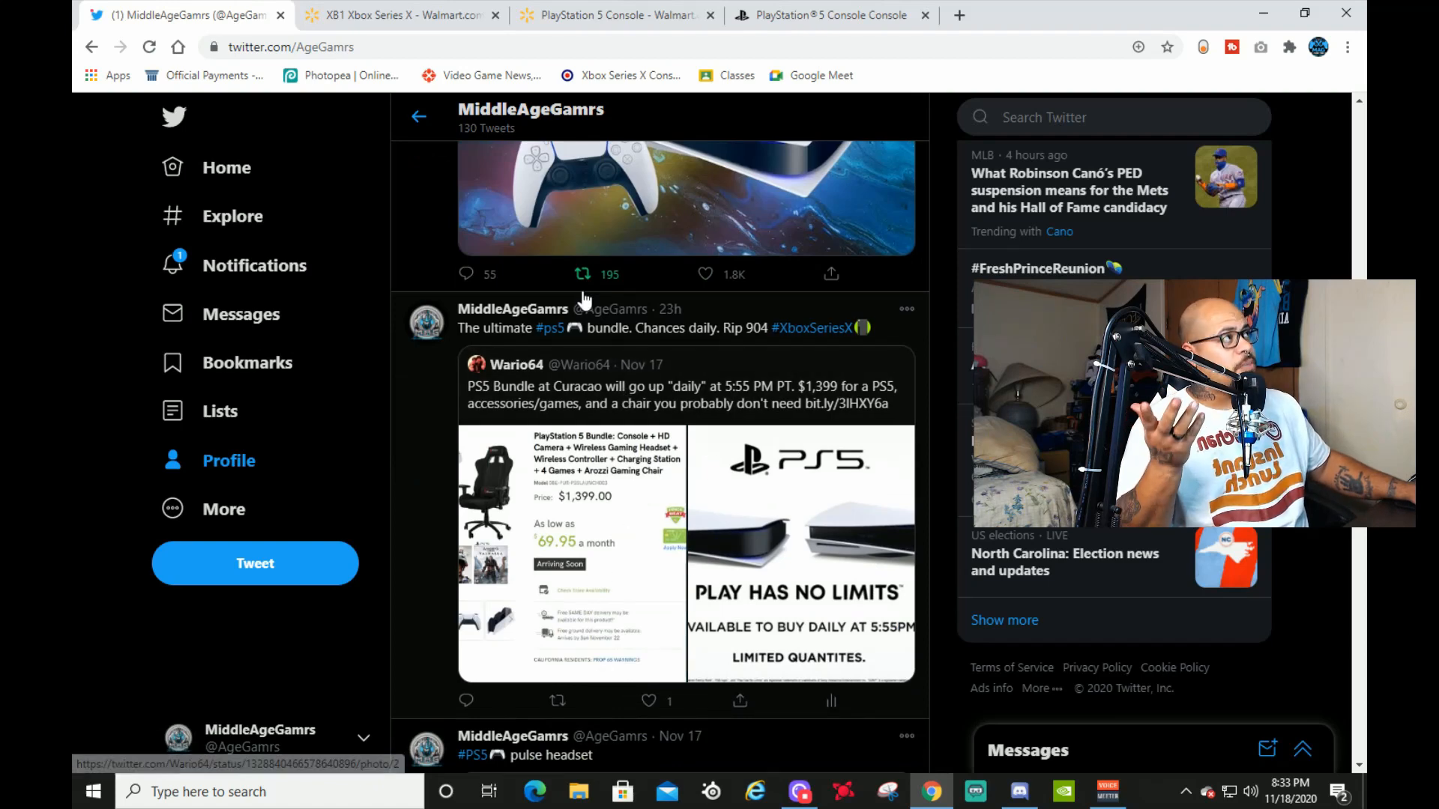
mouse_move(606, 567)
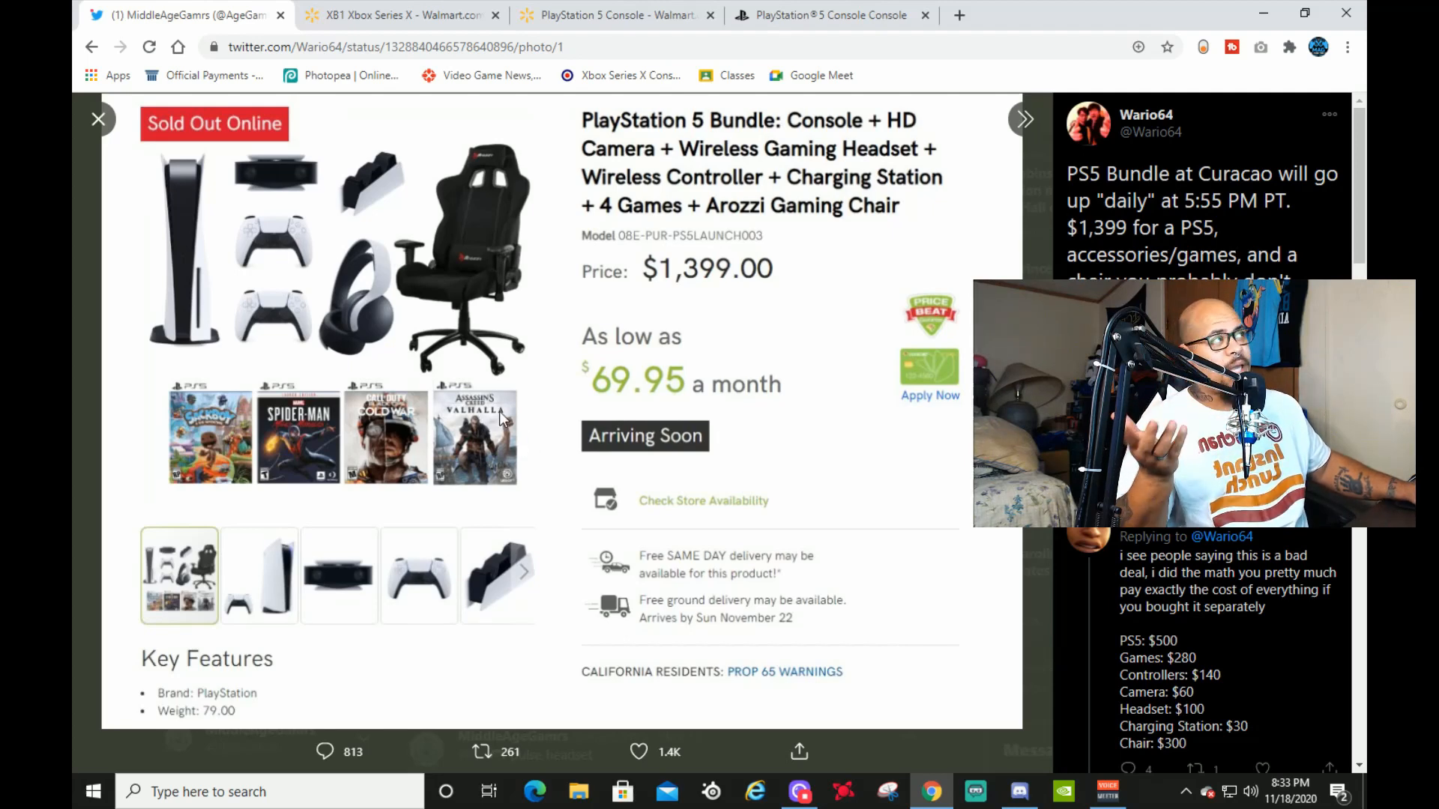
mouse_move(596, 526)
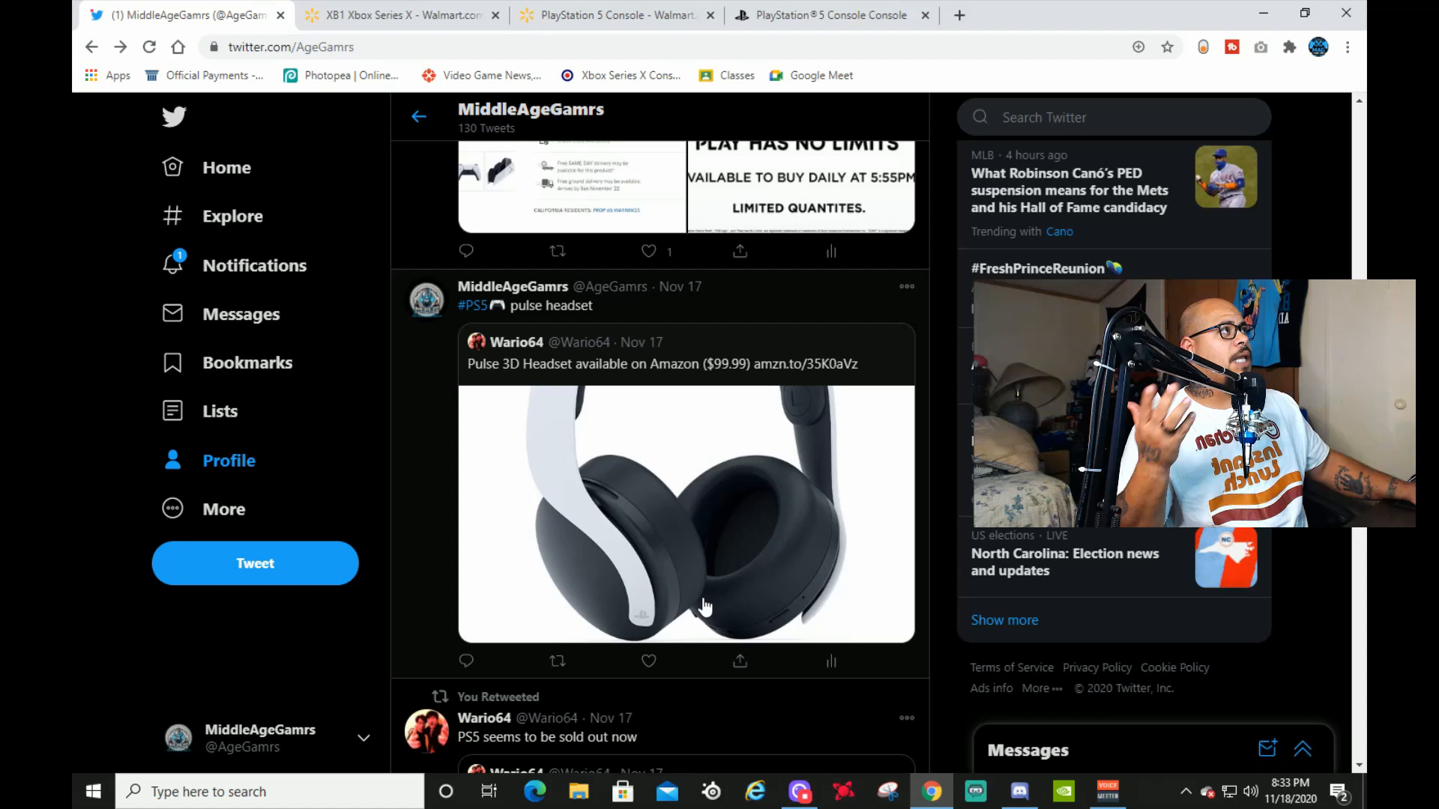
Read past the PS Direct queue tweets, then view Walmart's $499 Xbox Series X page.
scroll("down", 3)
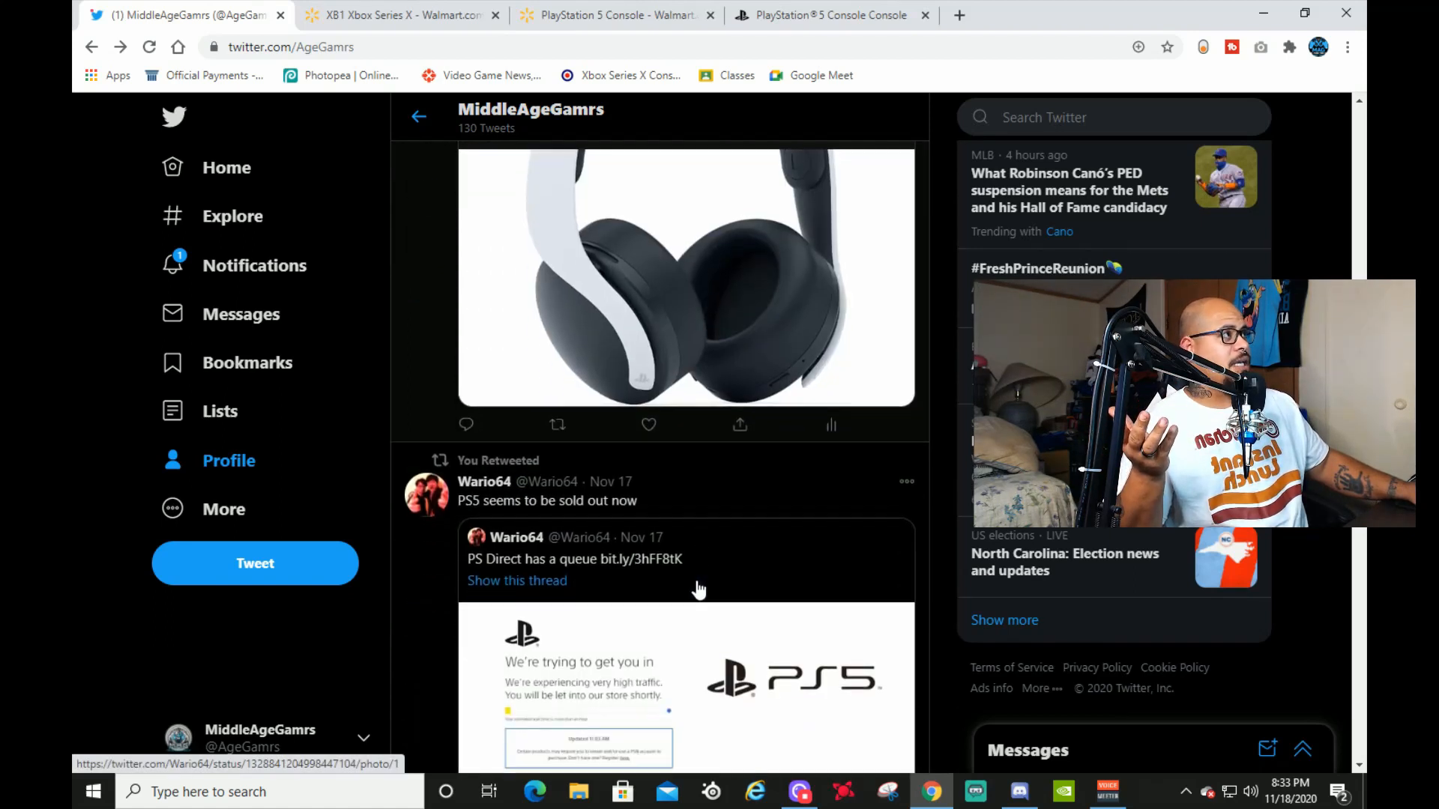
scroll("down", 3)
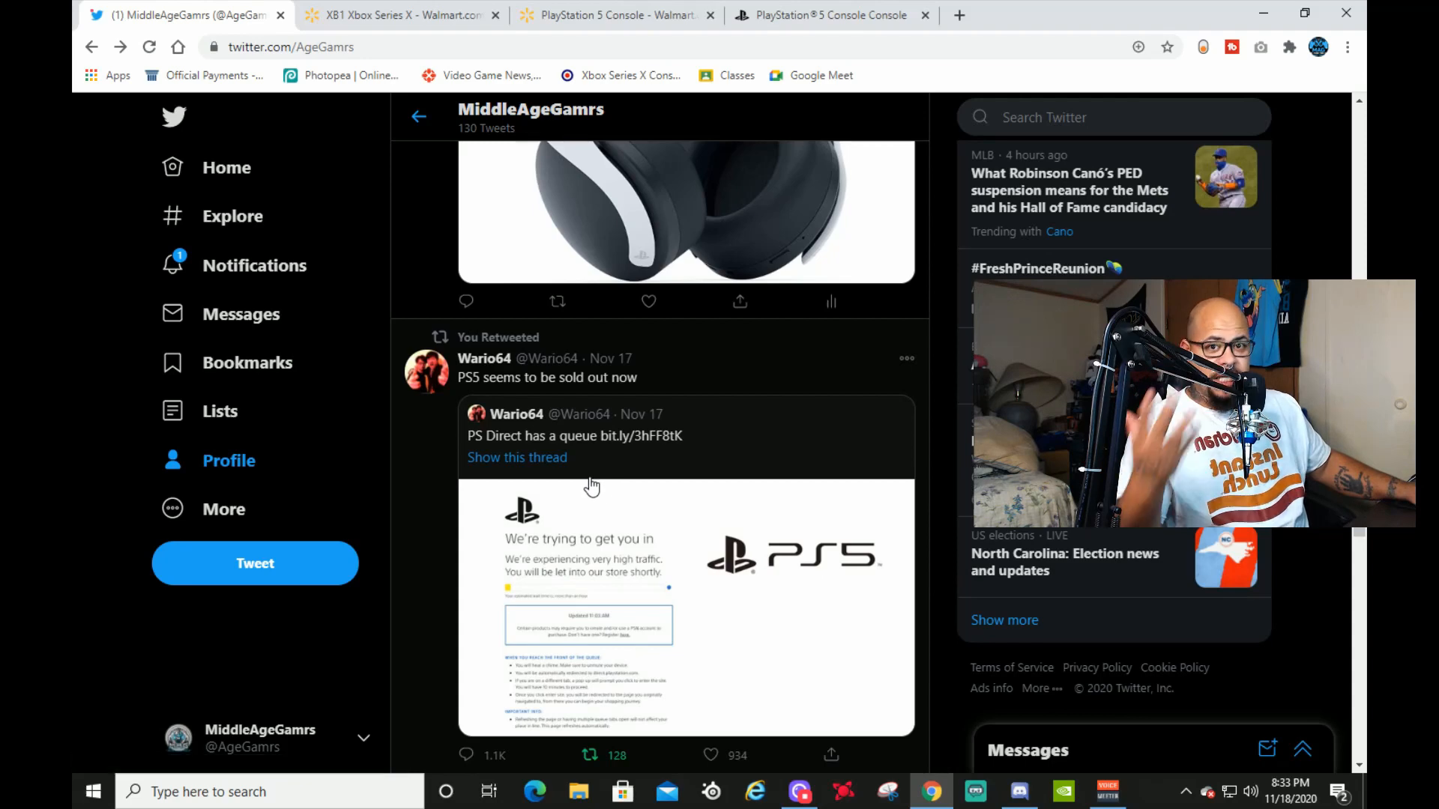
scroll("down", 3)
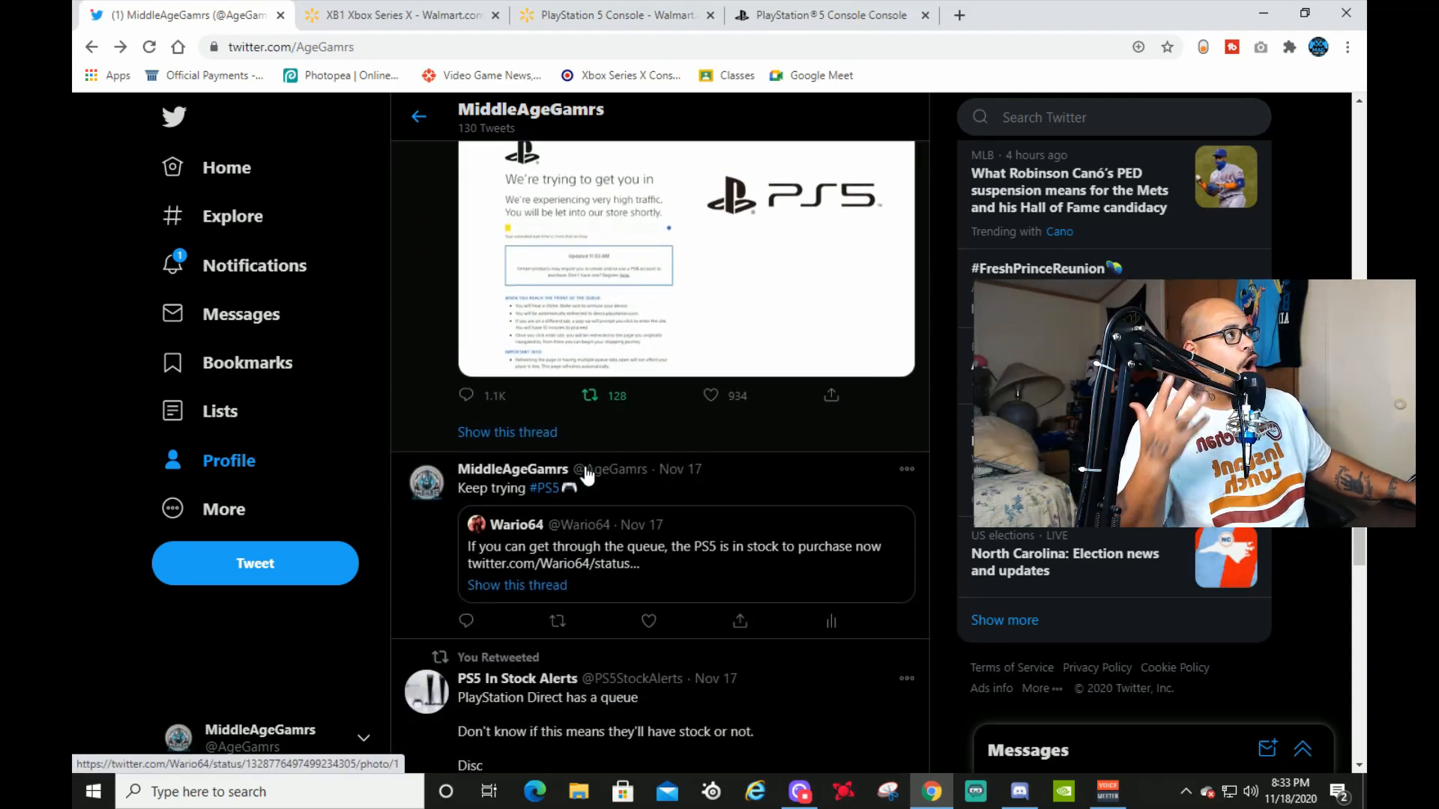
mouse_move(583, 459)
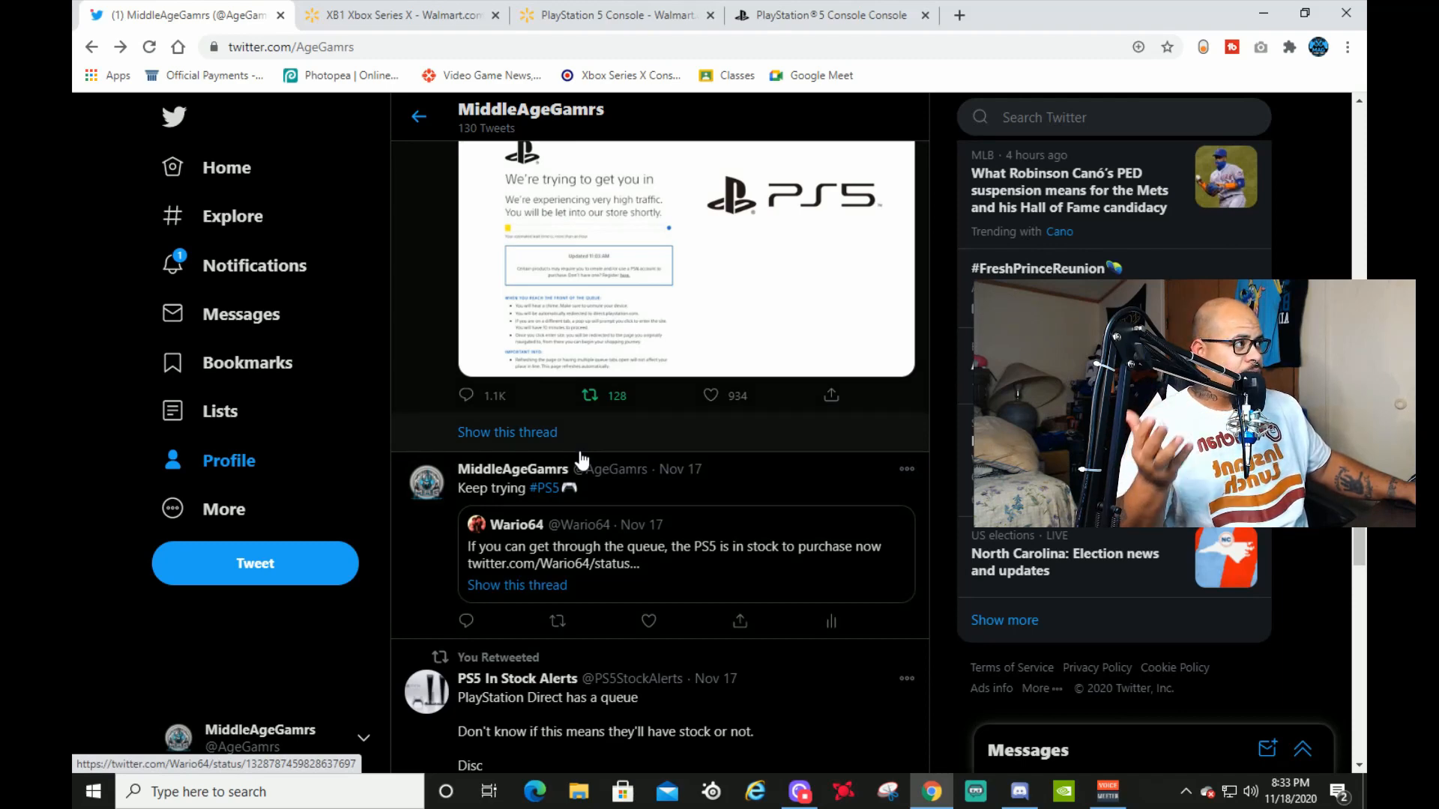
mouse_move(580, 447)
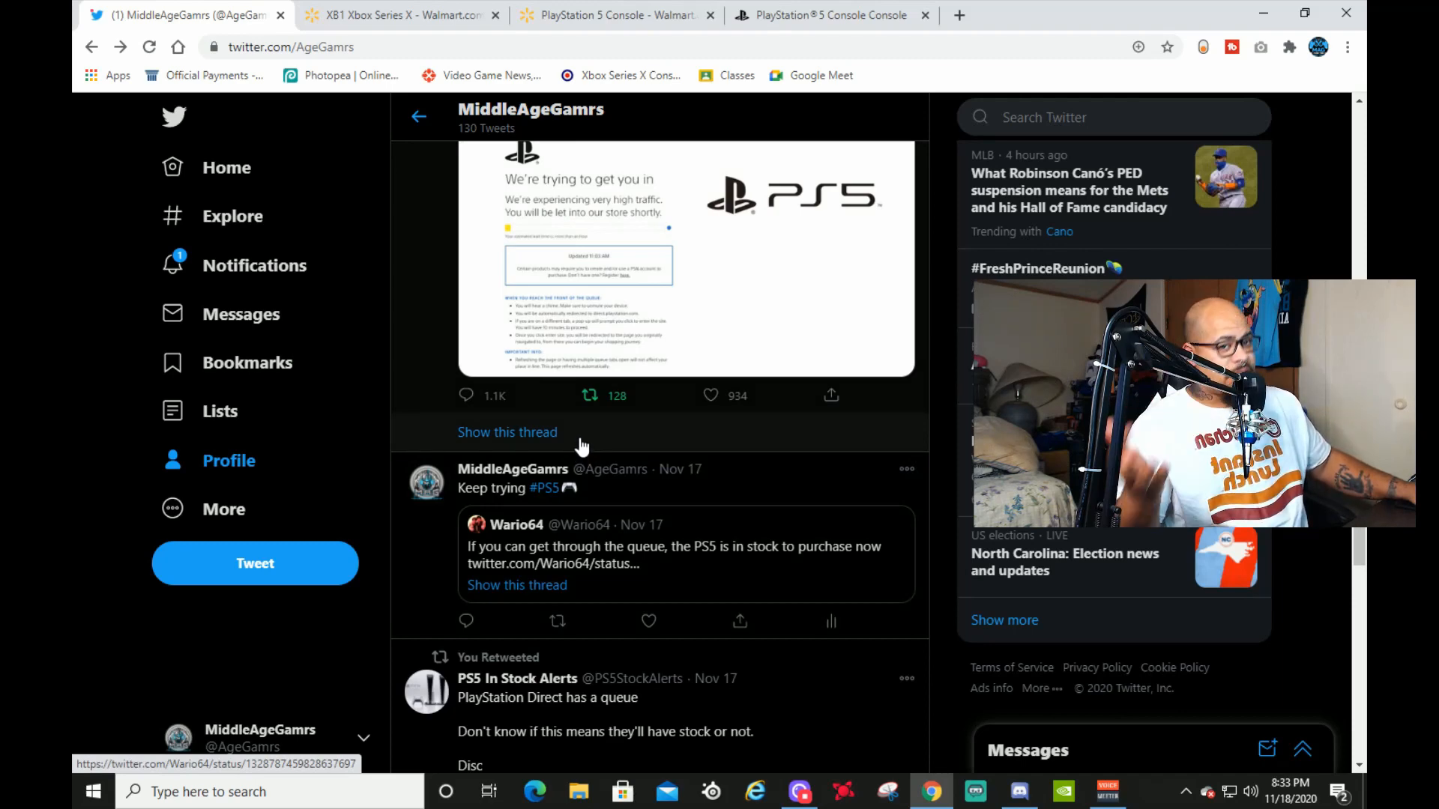
scroll("down", 3)
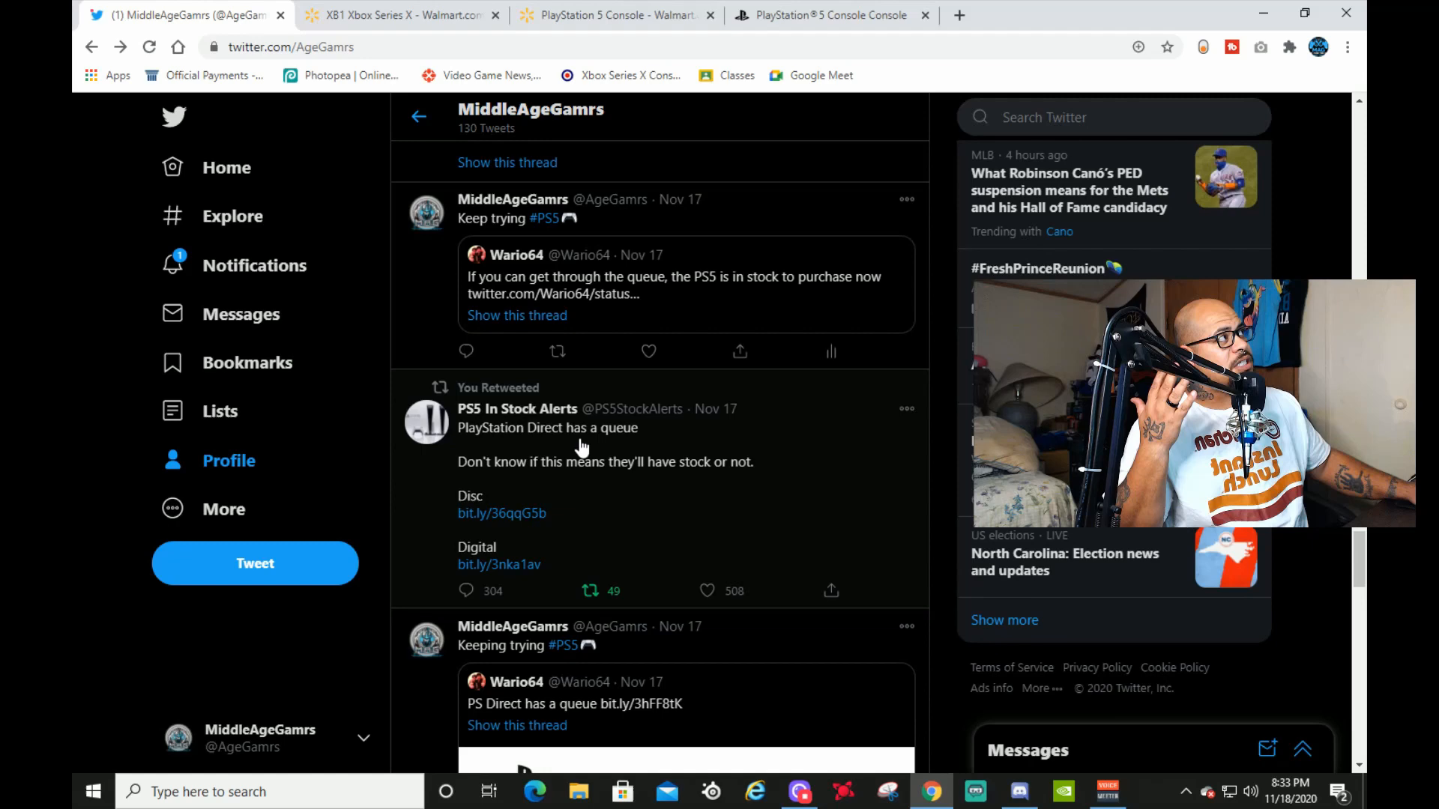
scroll("down", 3)
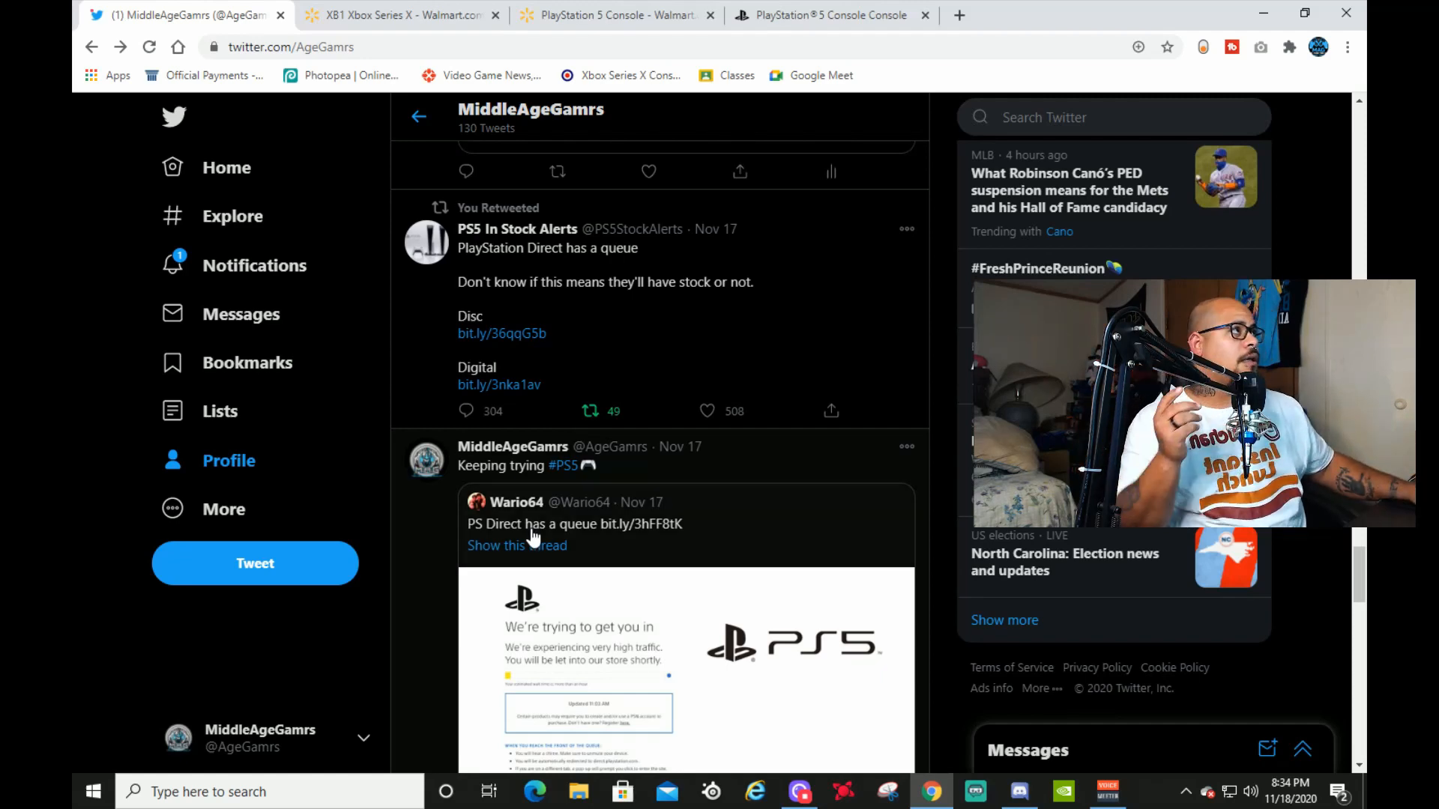
scroll("down", 3)
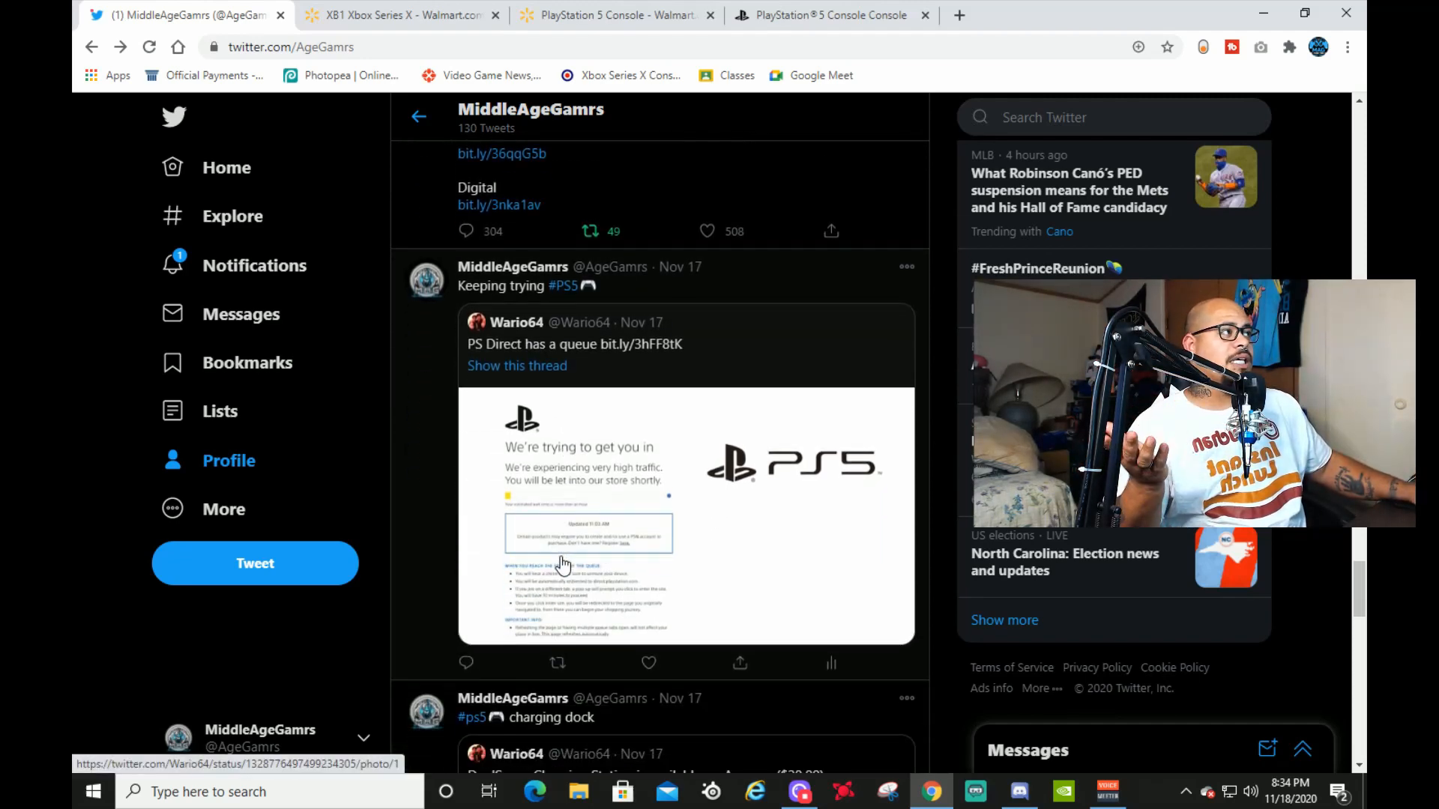
left_click(399, 15)
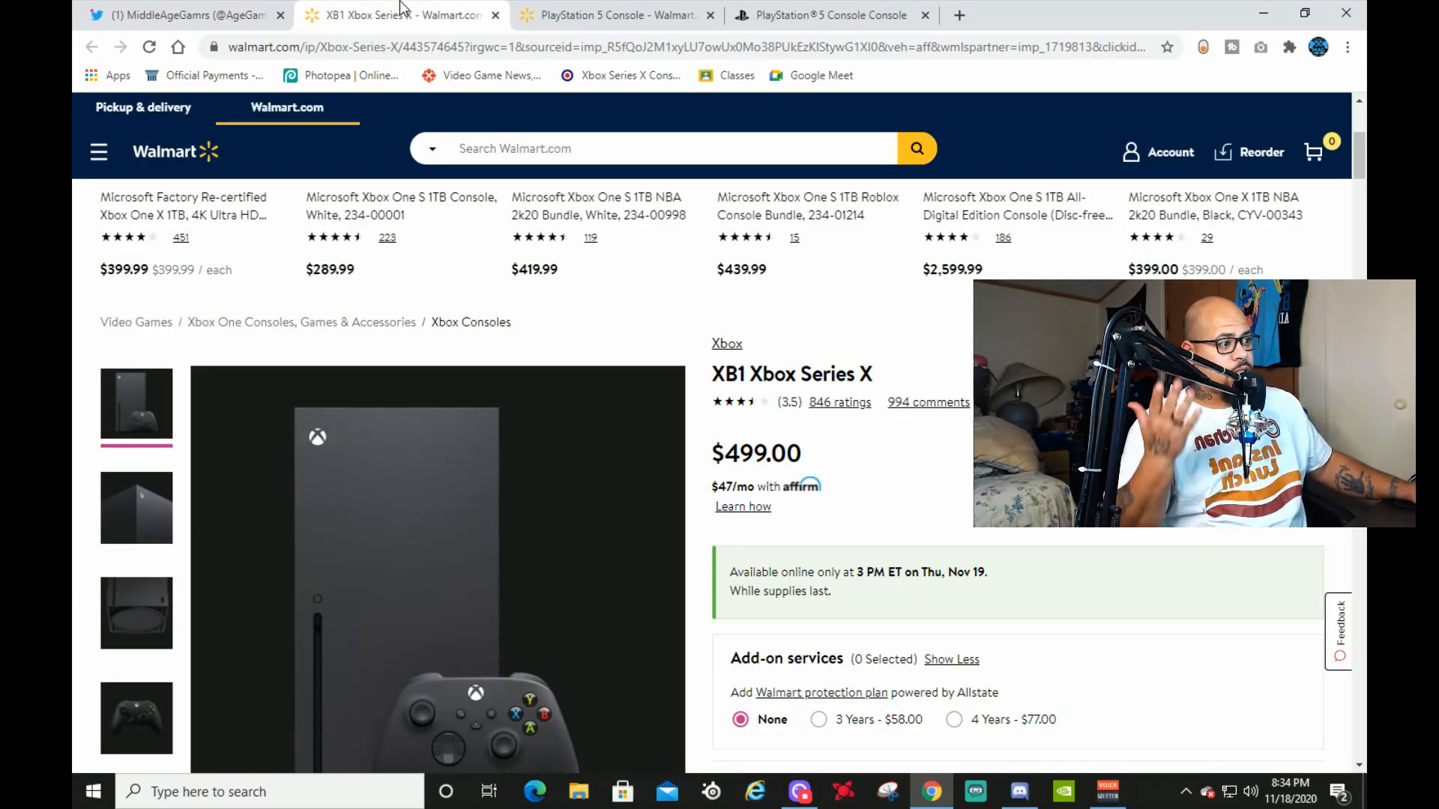
Switch to the out-of-stock PlayStation Direct PS5 Console page.
left_click(615, 15)
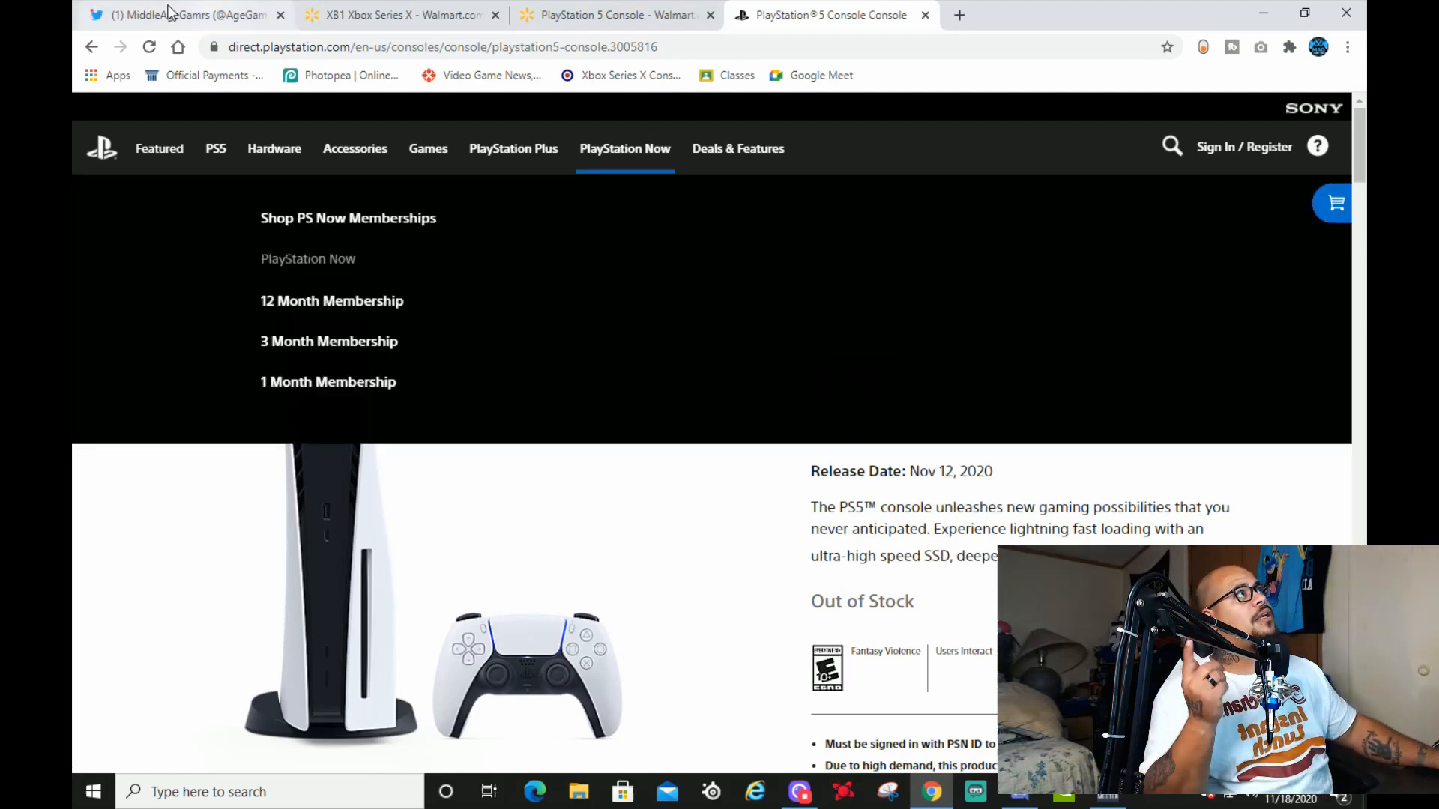
Return to Twitter and scroll to the Black Friday Week Times thread.
left_click(183, 15)
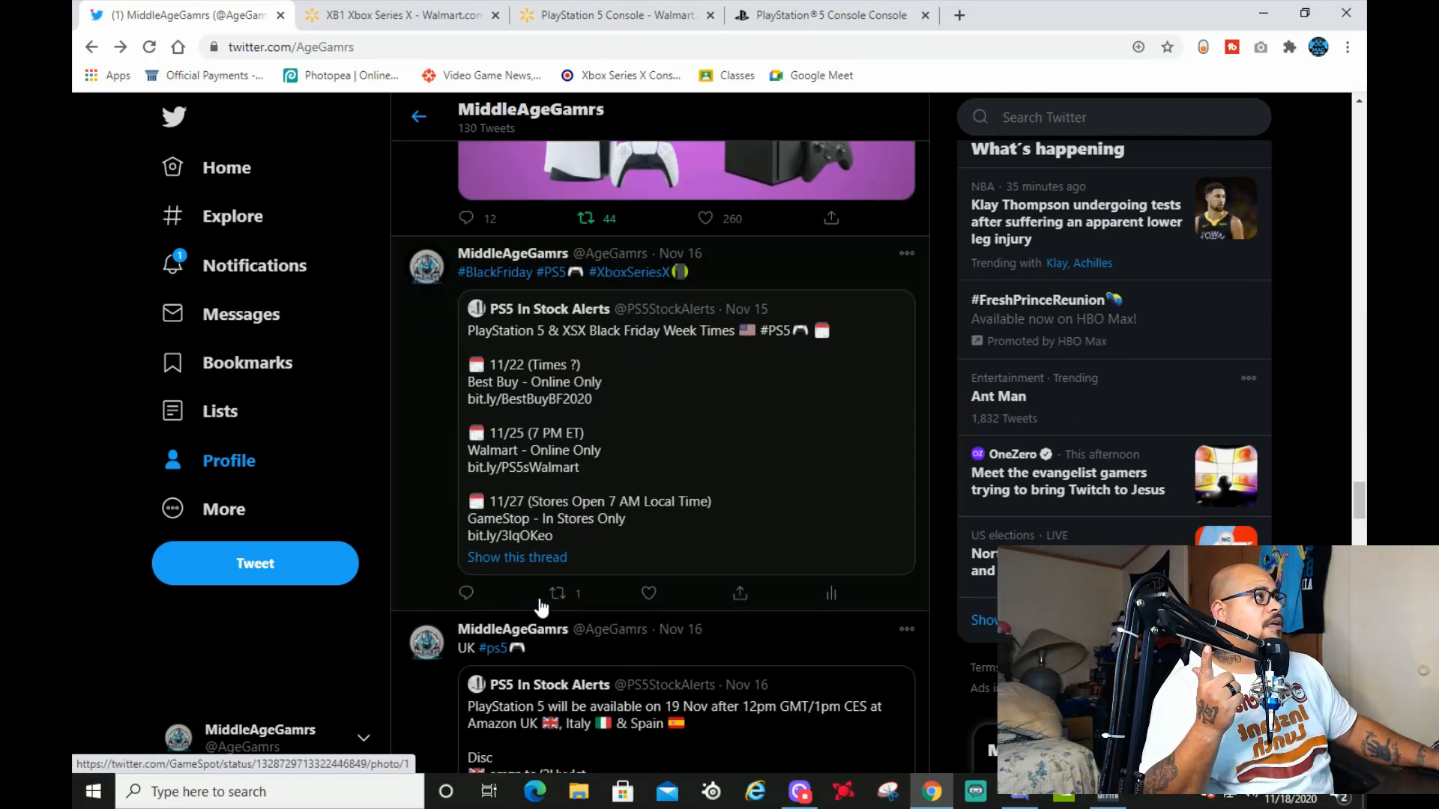
scroll("down", 3)
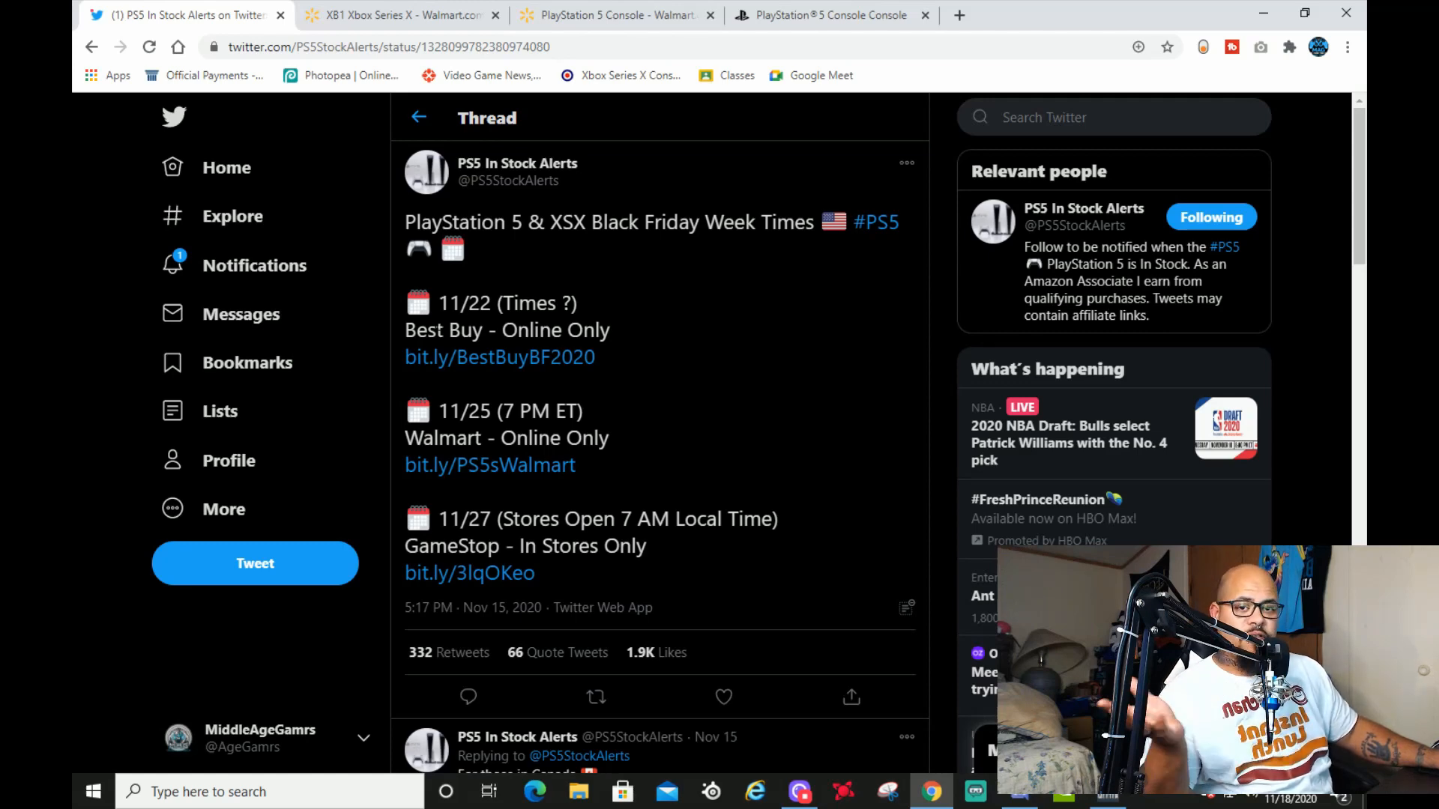
scroll("down", 3)
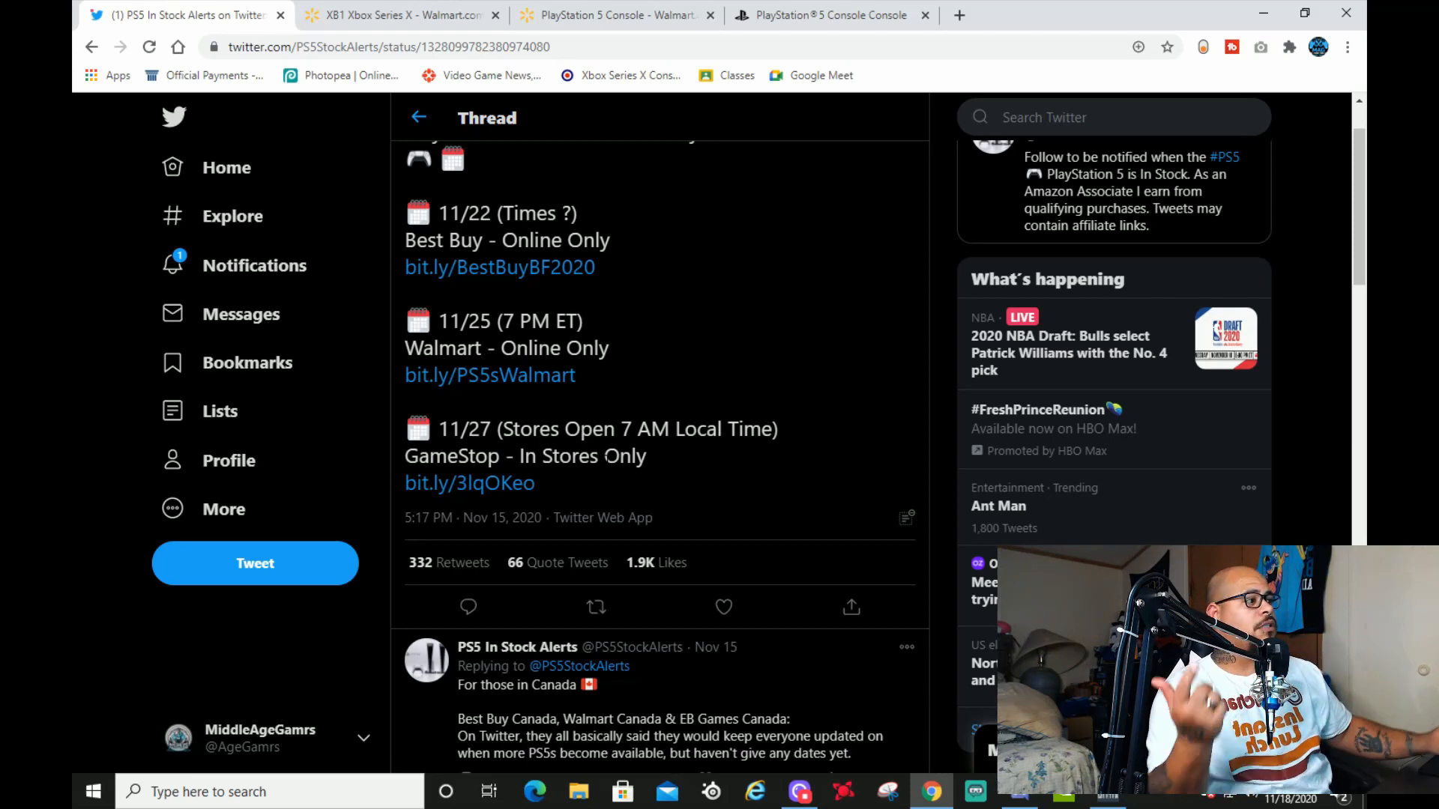
mouse_move(684, 674)
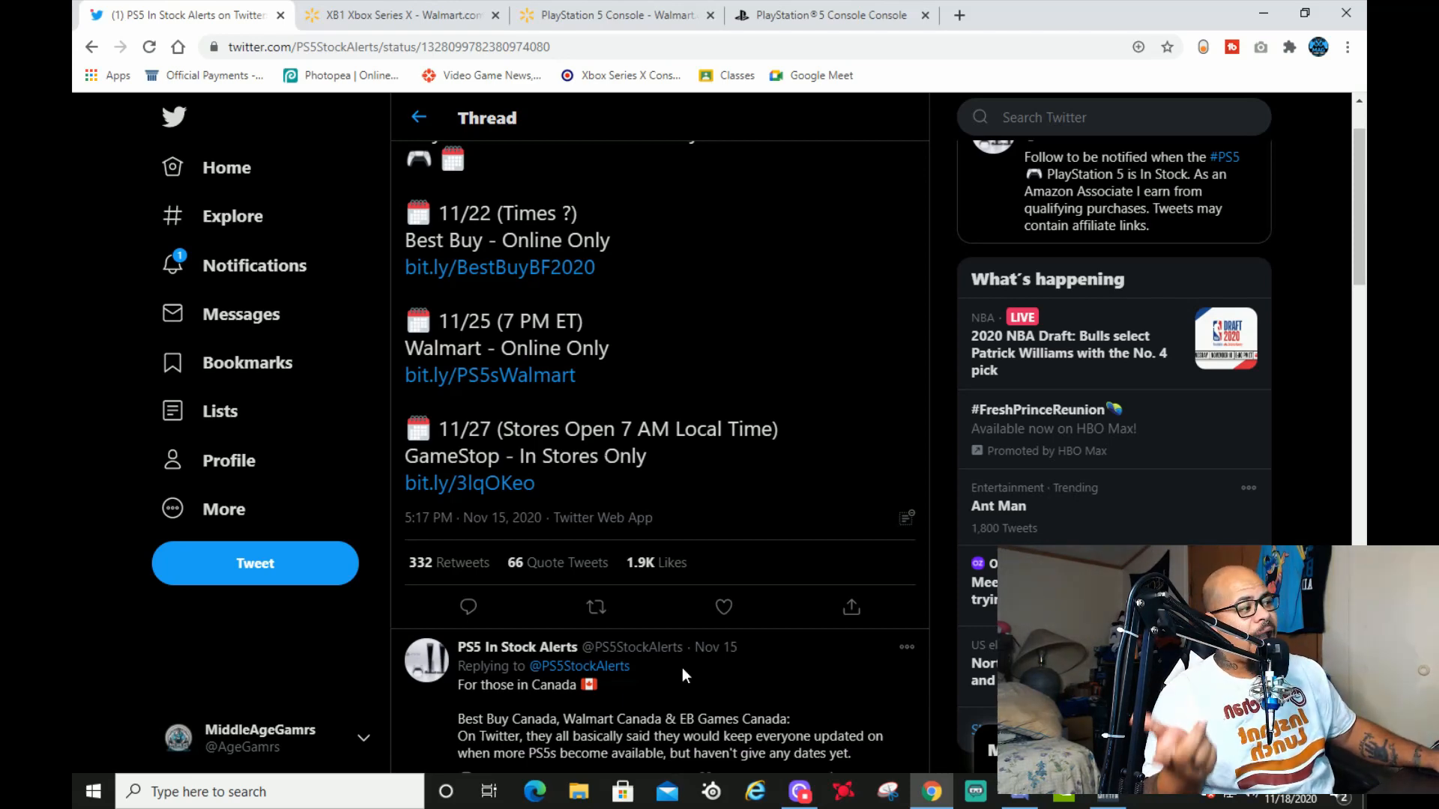
mouse_move(695, 702)
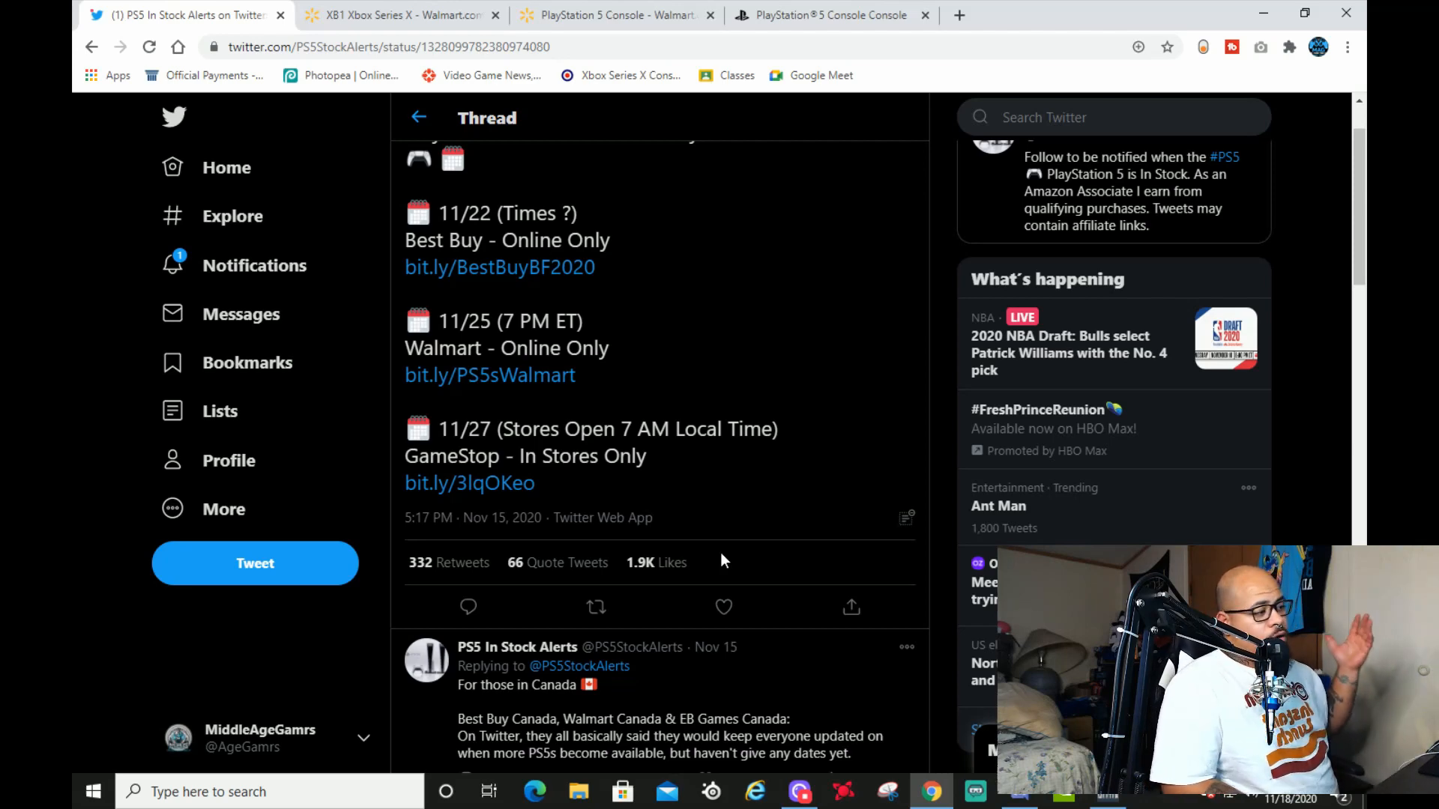
mouse_move(986, 327)
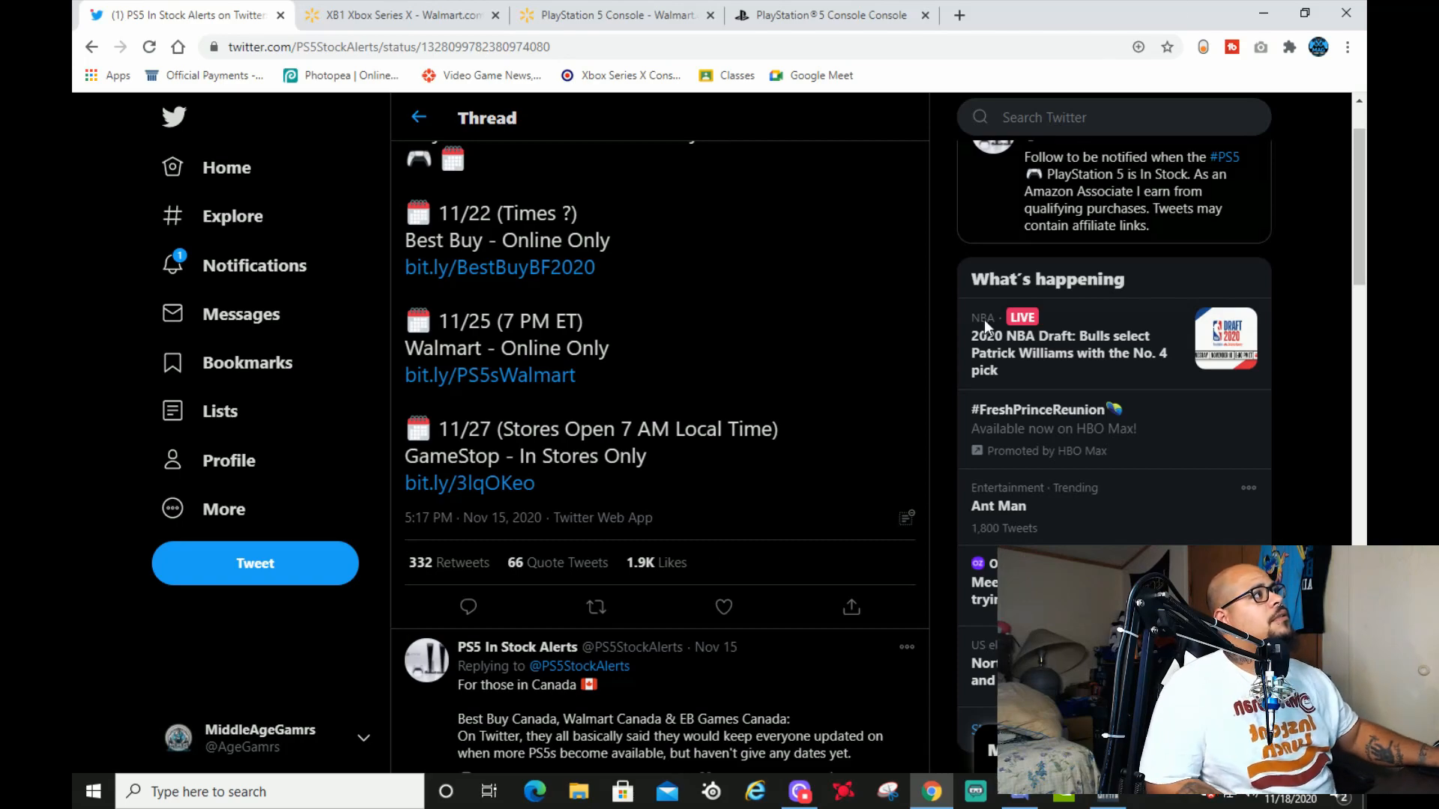
Scroll the profile timeline to the $29.99 DualSense Charging Station and GameSpot Black Friday posts.
scroll("down", 3)
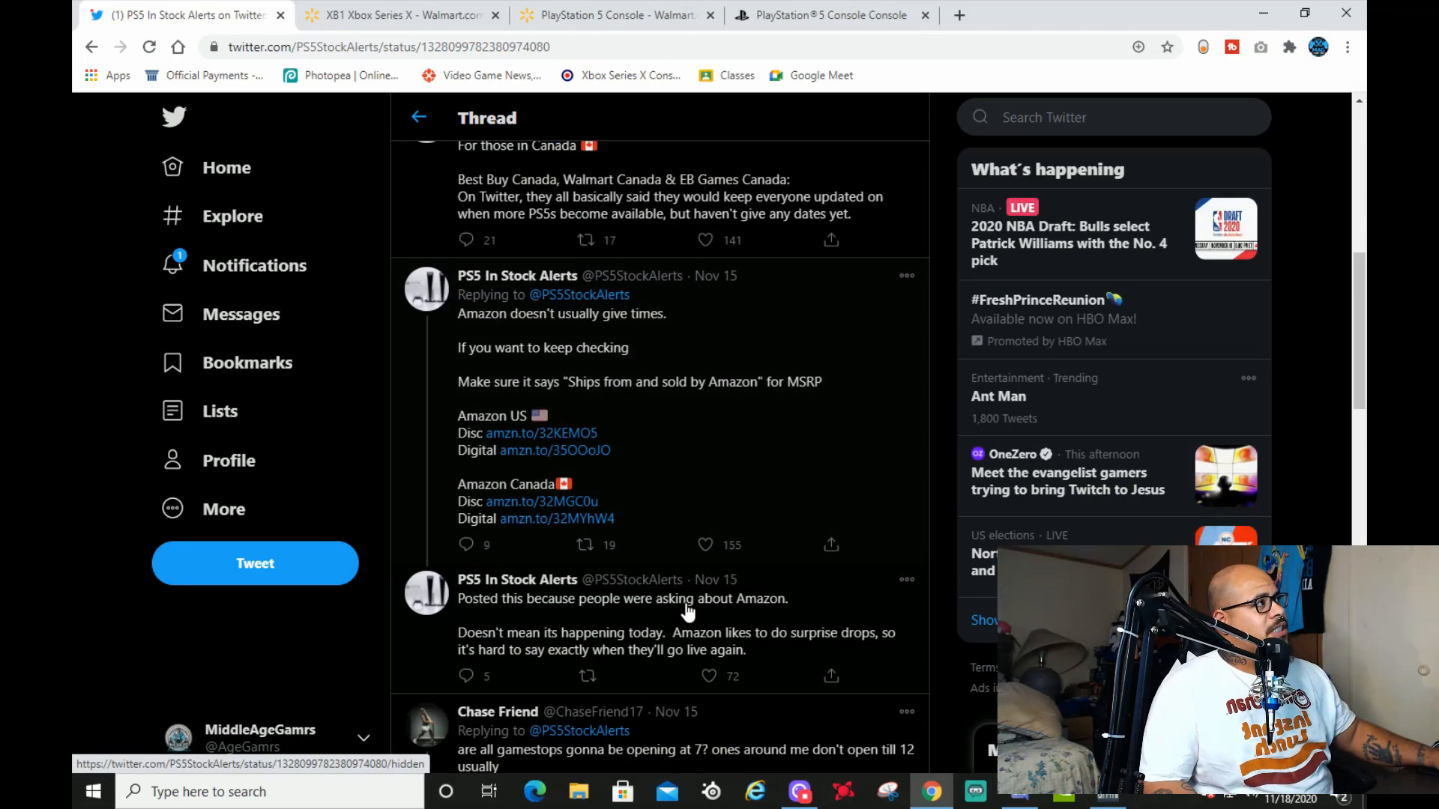
scroll("up", 3)
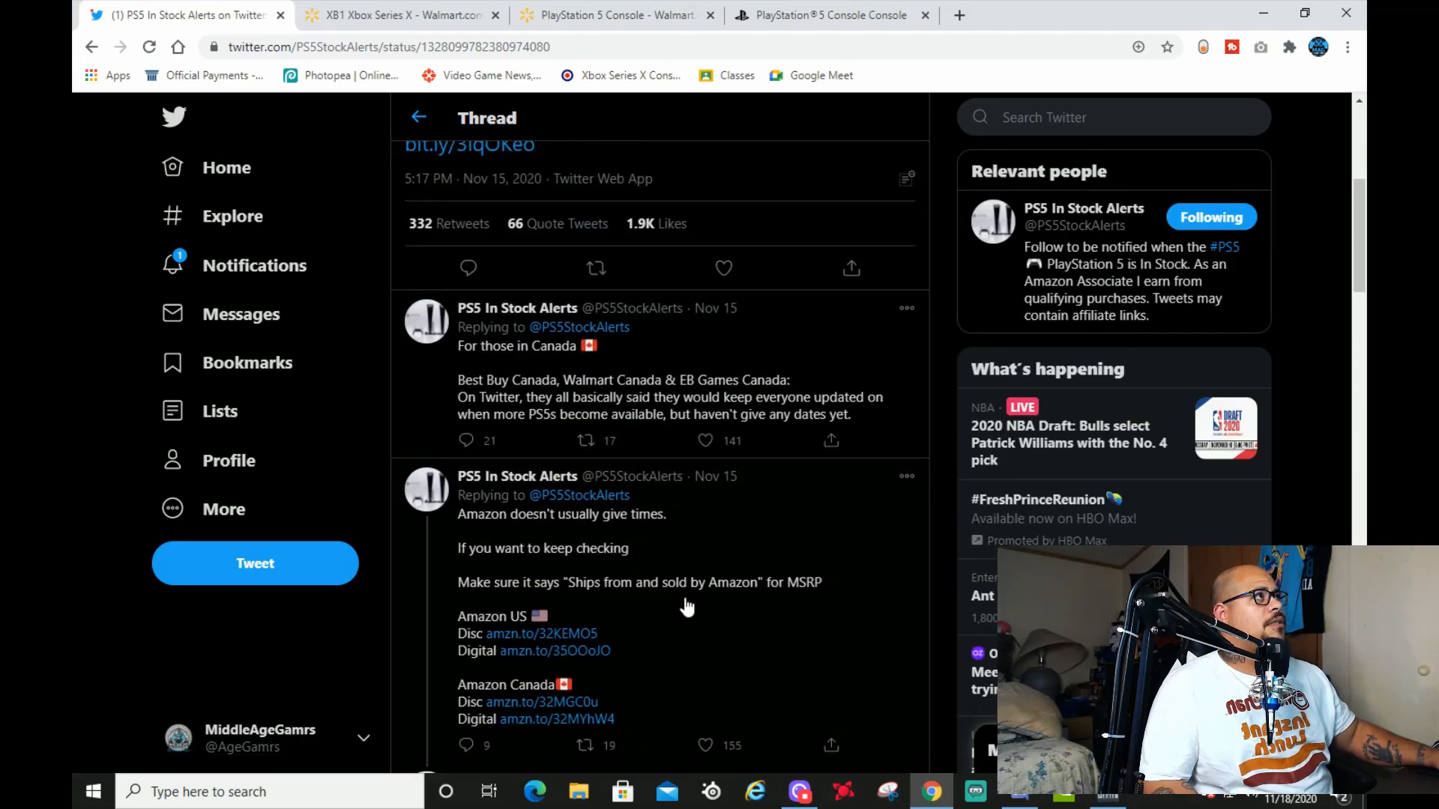
scroll("up", 3)
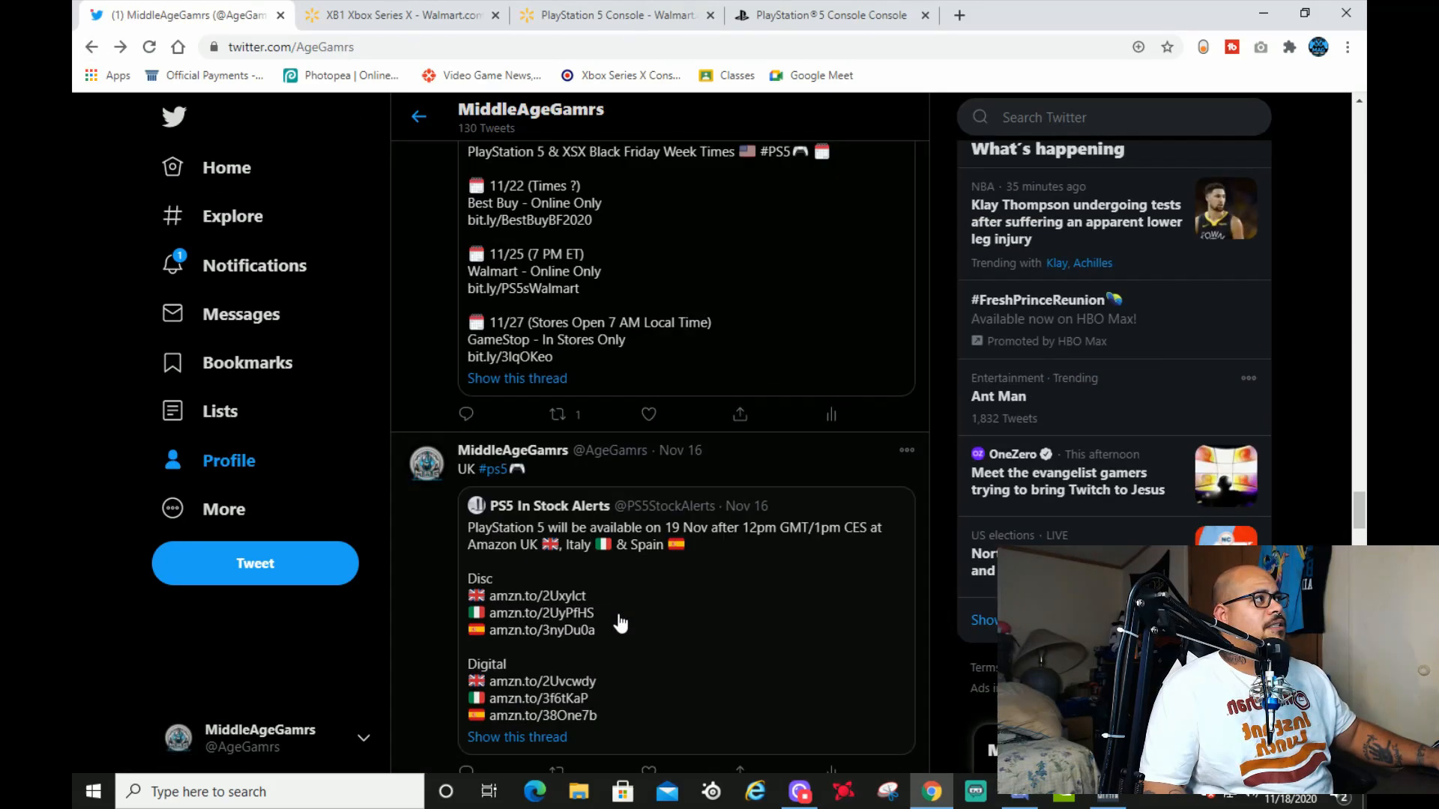
scroll("up", 3)
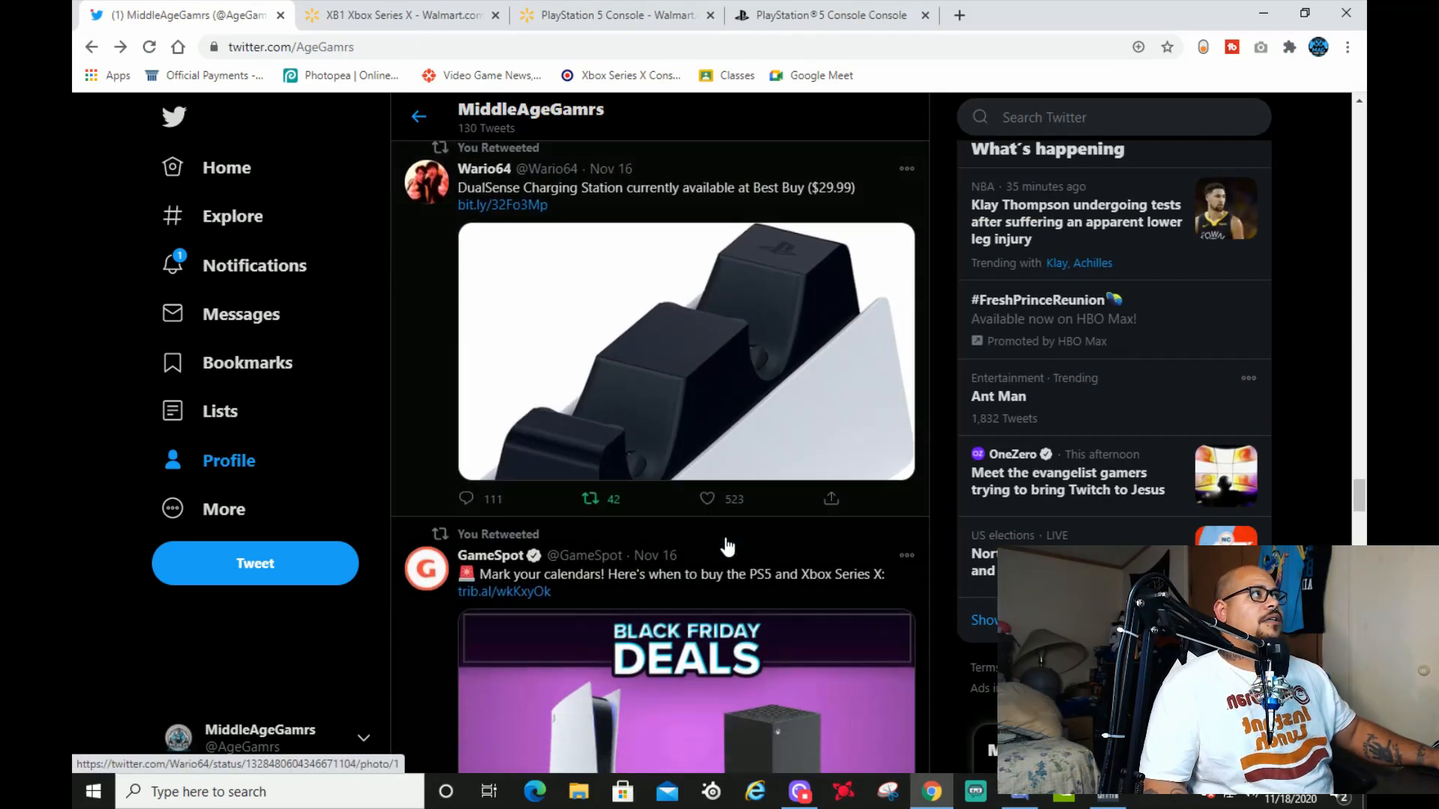
scroll("down", 3)
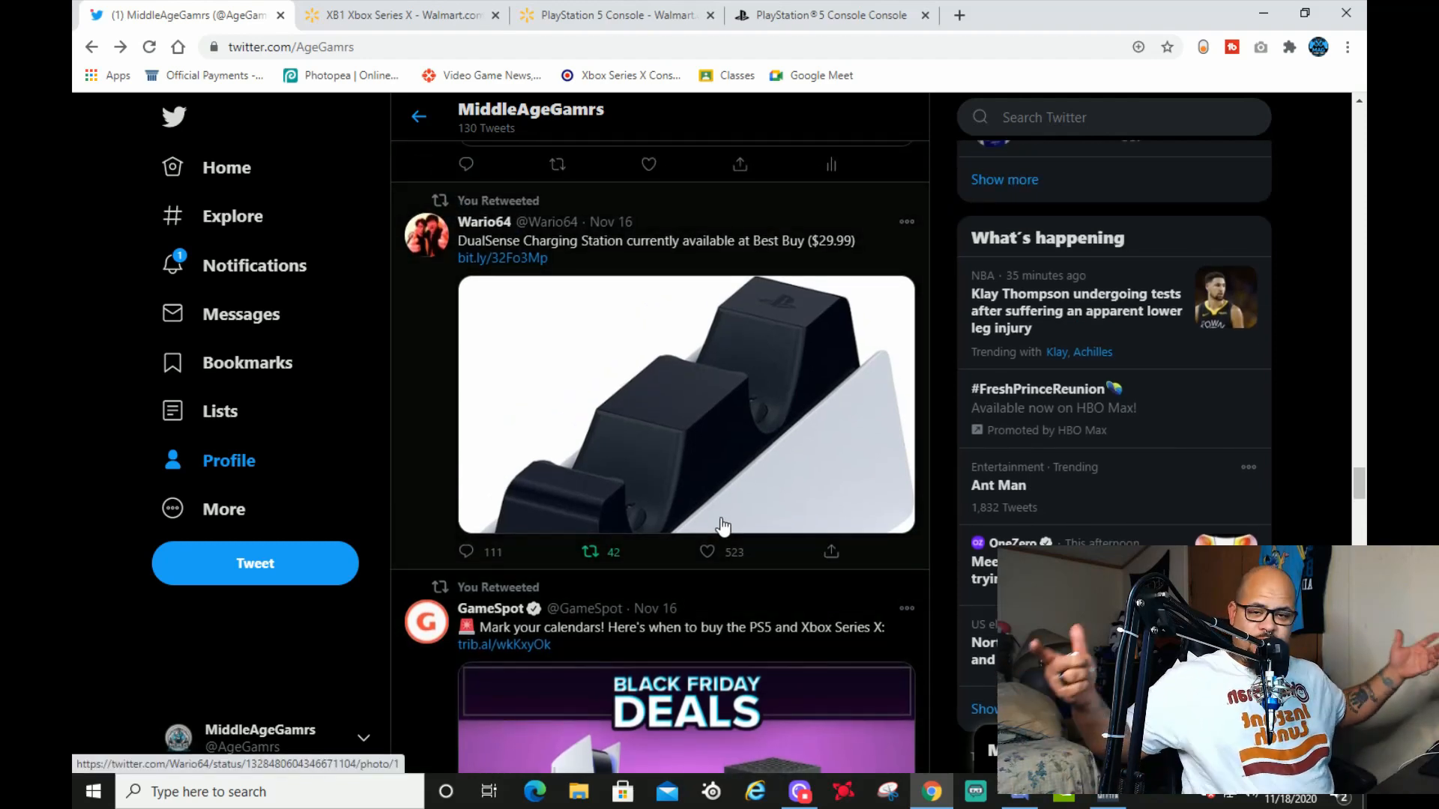